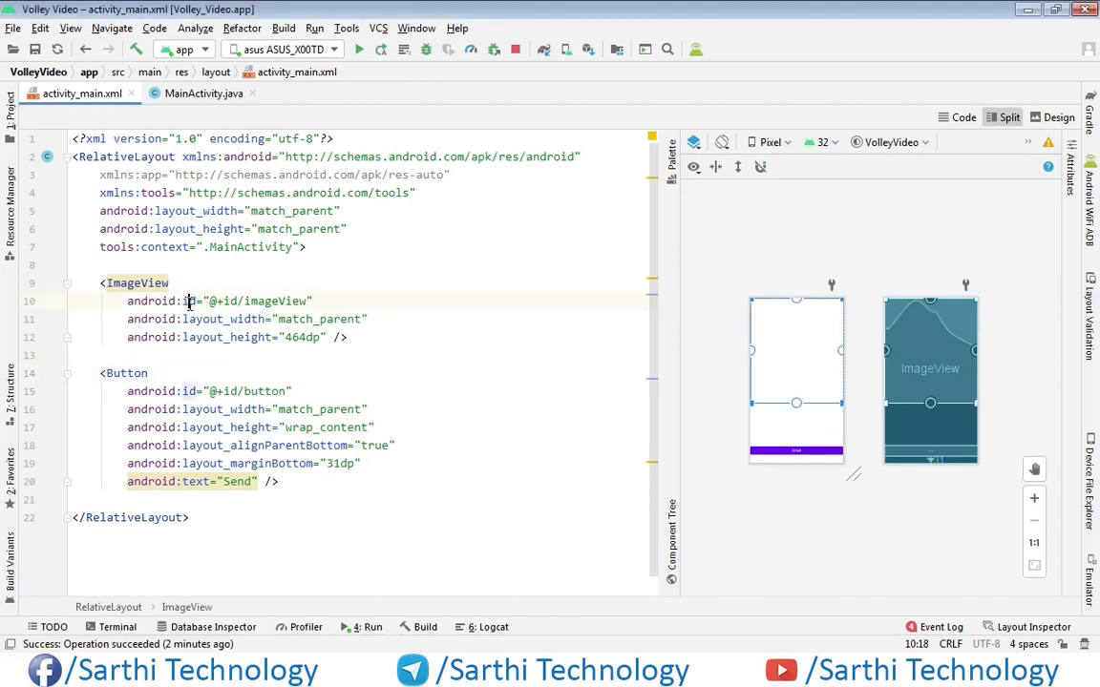
mouse_move(206, 427)
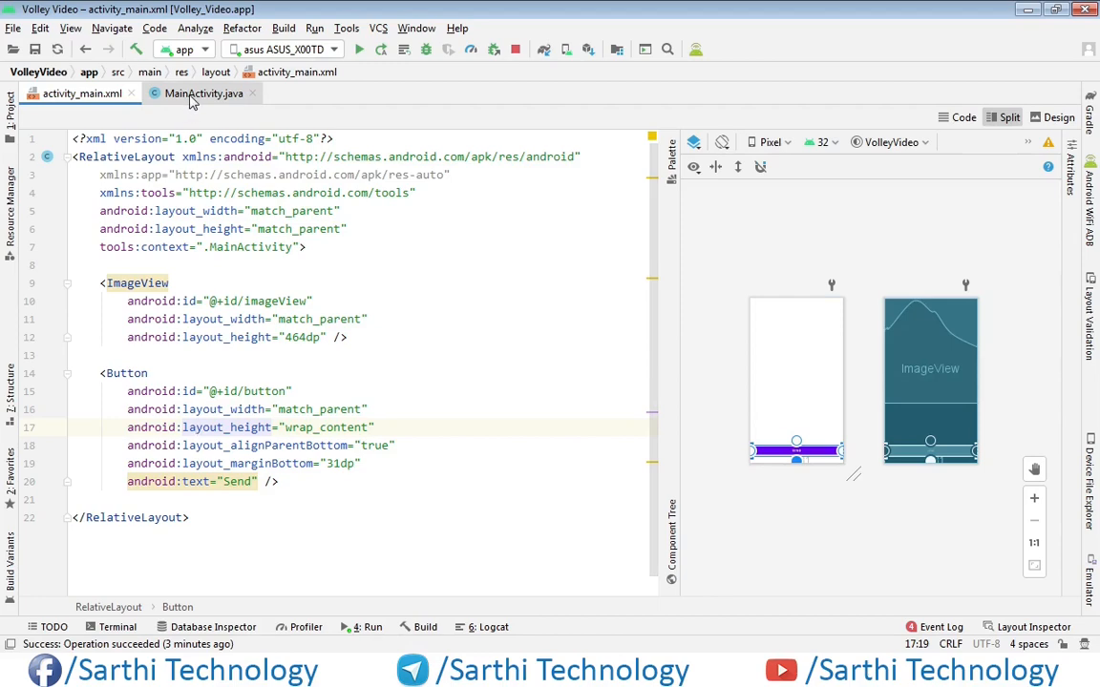
Step: Switch from activity_main.xml to the MainActivity.java source
click(203, 92)
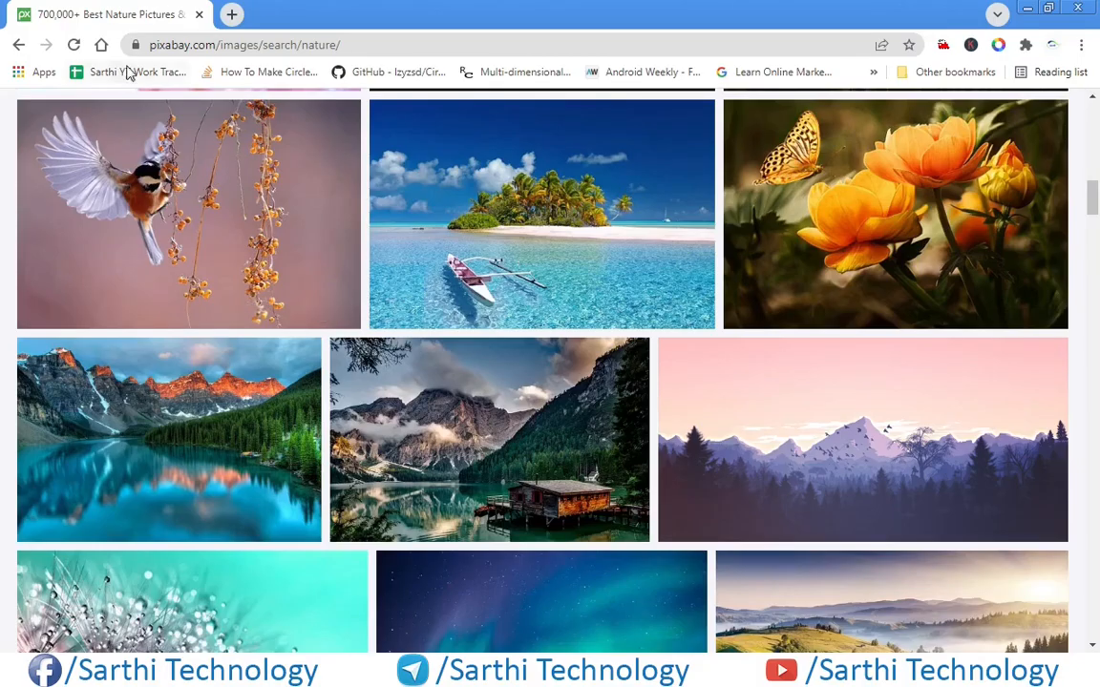
mouse_move(481, 309)
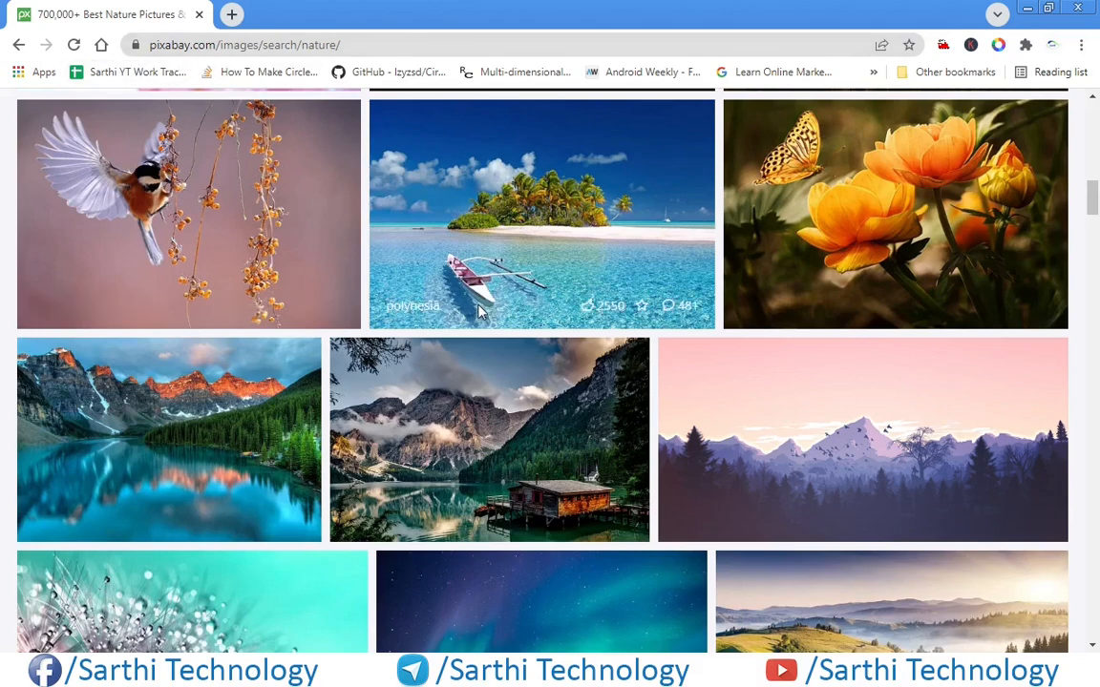
Step: Find the butterflies and mushrooms photo in the Pixabay nature results and open its page
scroll(down, 3)
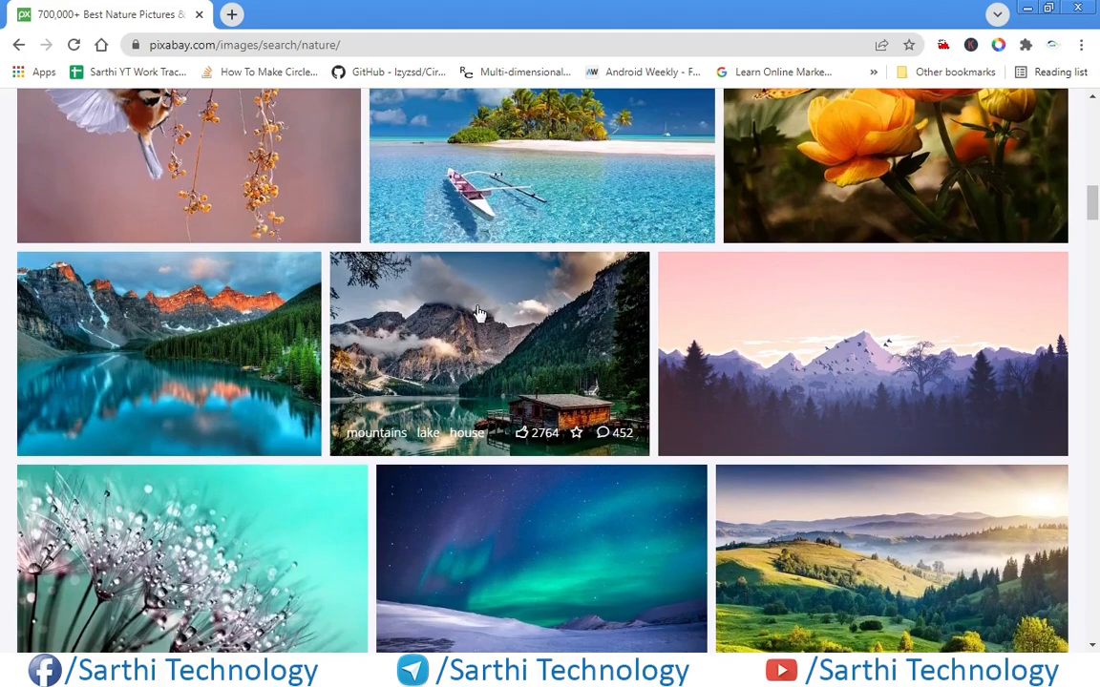
scroll(down, 3)
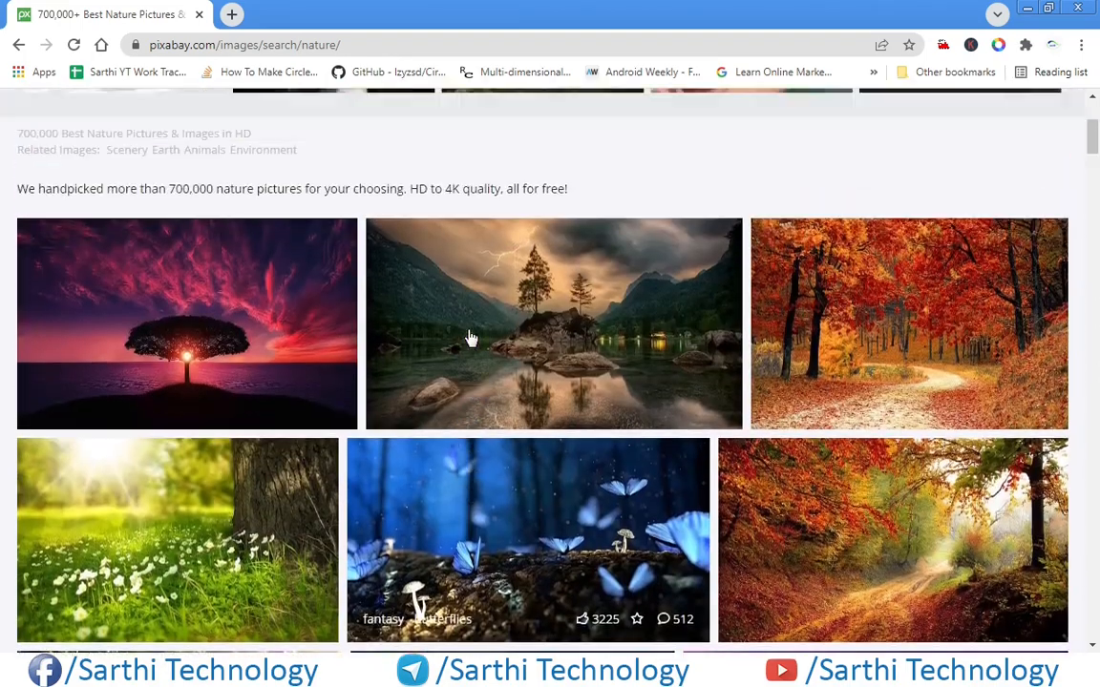
scroll(down, 3)
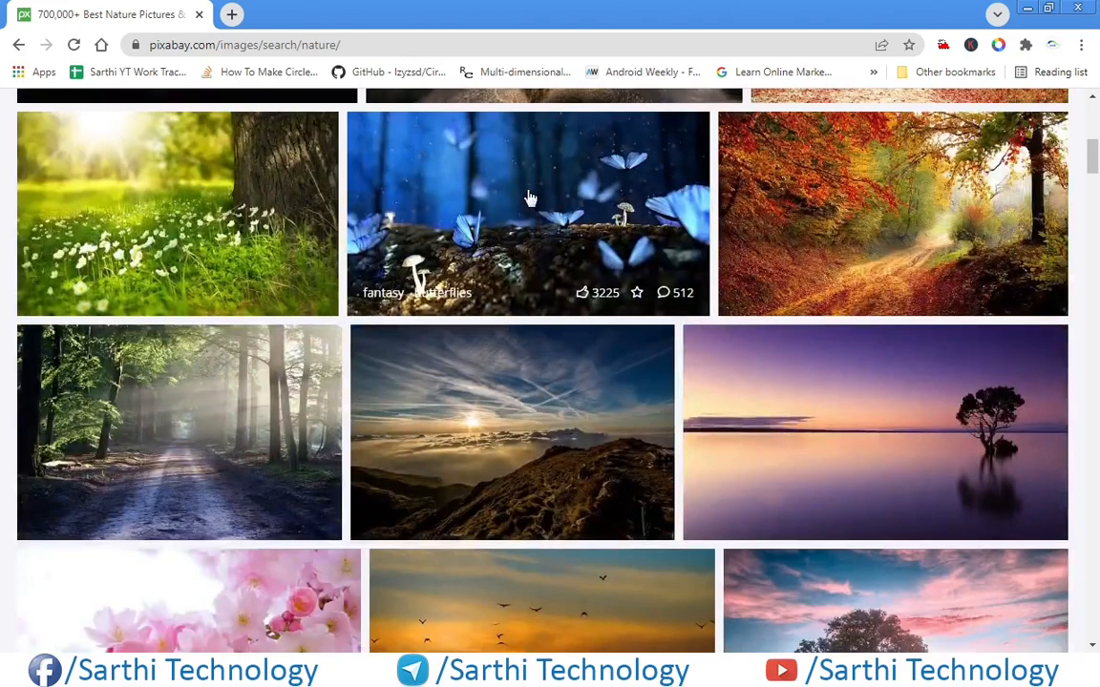
click(531, 198)
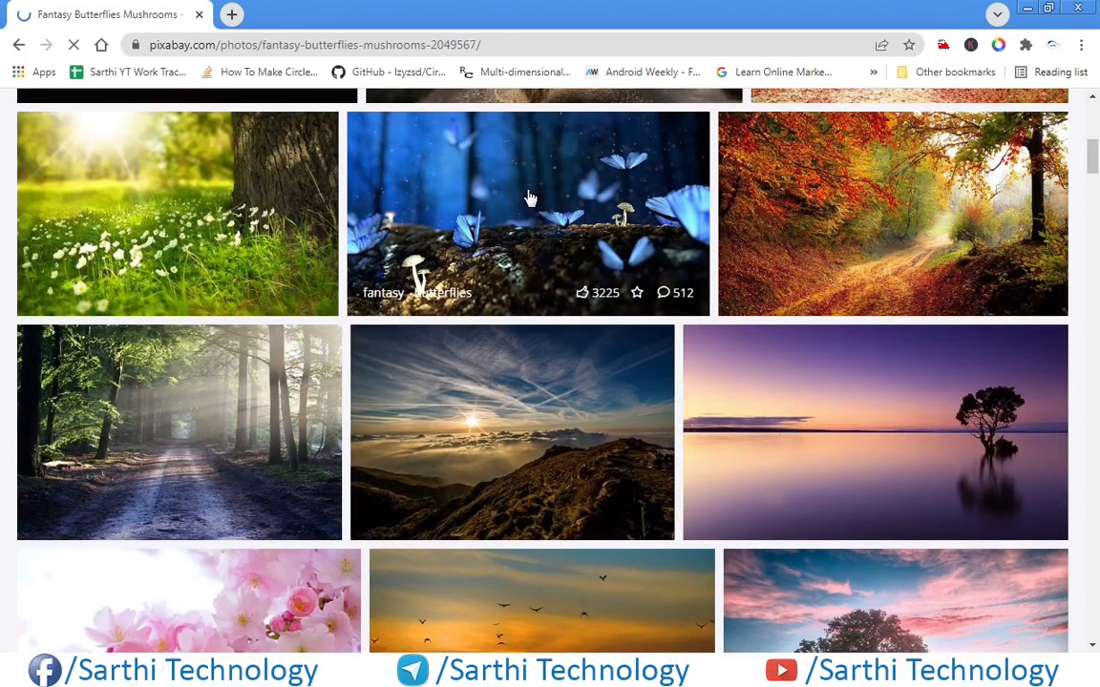
click(527, 214)
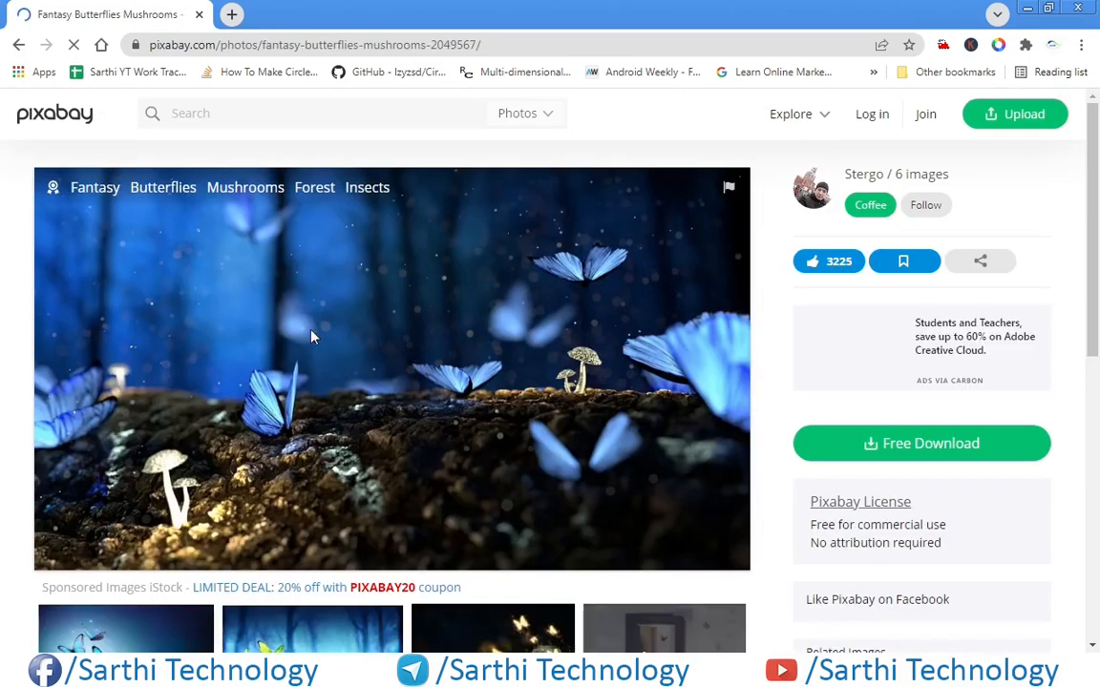
Step: Open the photo alone in a new tab and select its direct image address
right_click(309, 336)
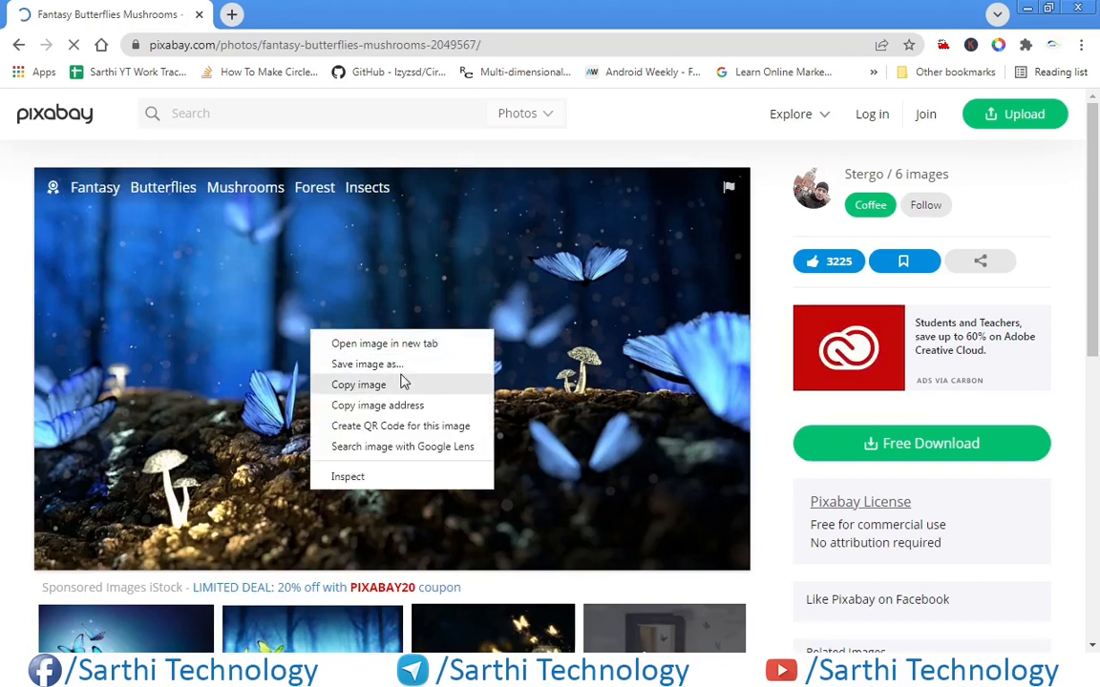
mouse_move(411, 344)
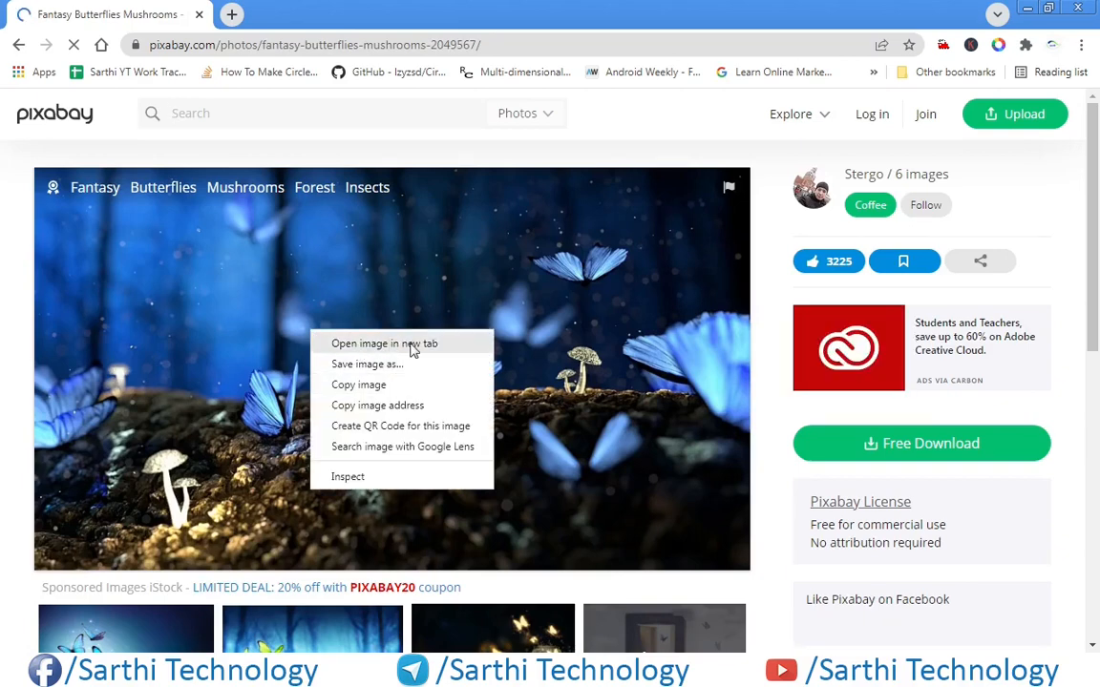
click(383, 344)
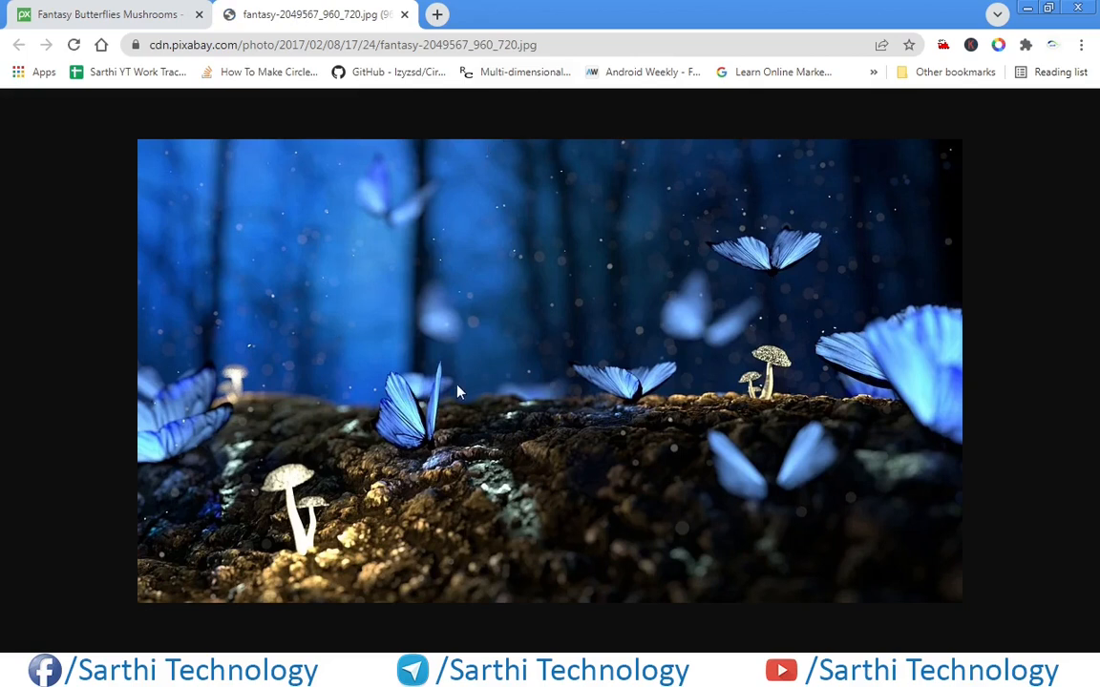
click(551, 46)
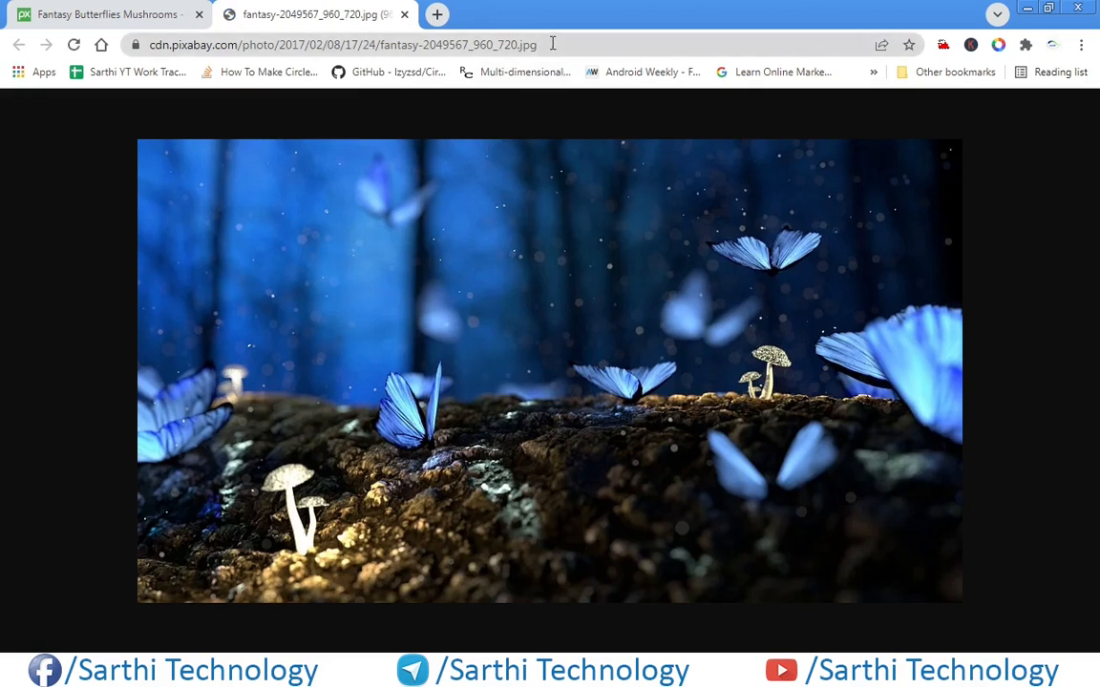
click(334, 46)
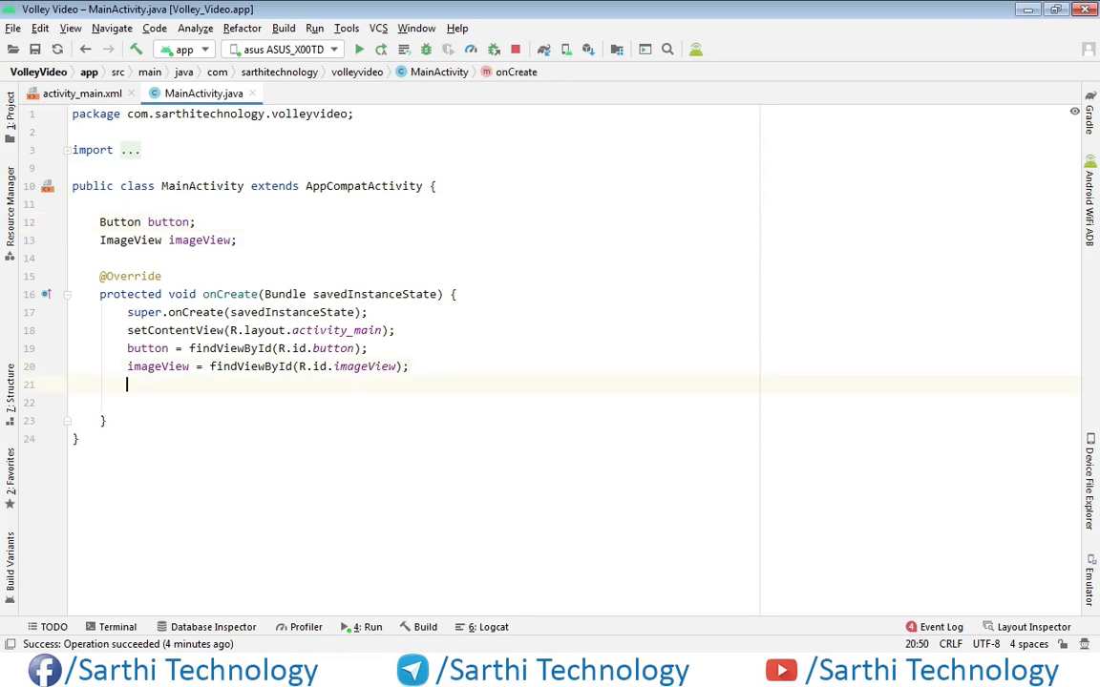
Step: Declare String img_url holding the pasted Pixabay image address in onCreate
text(String img)
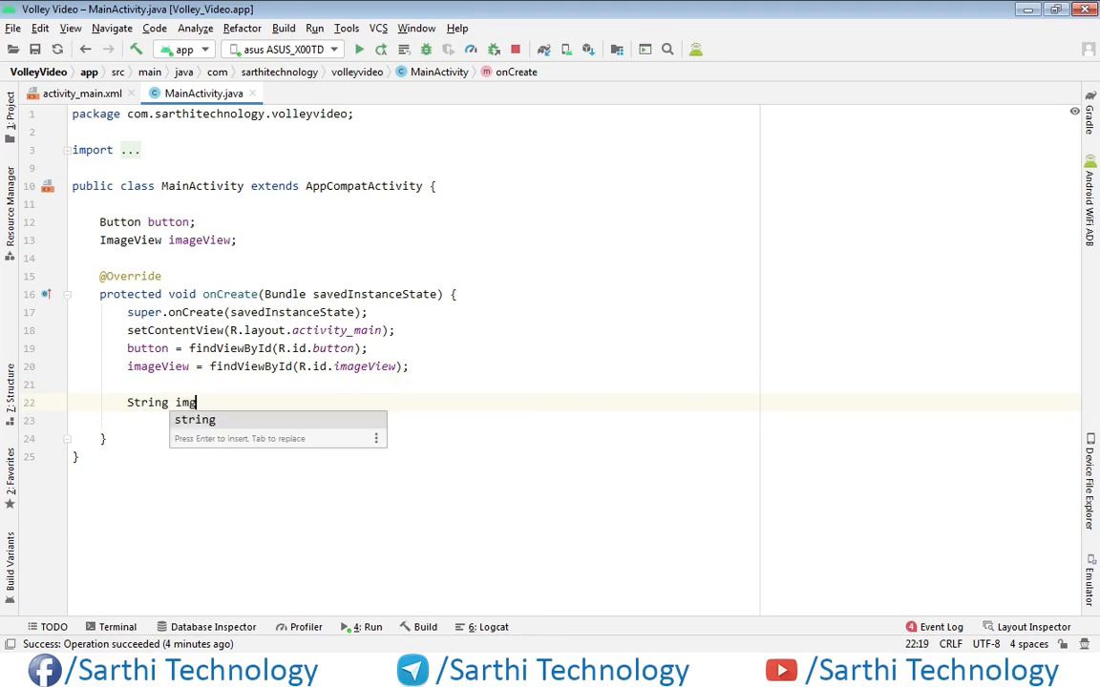
text(_)
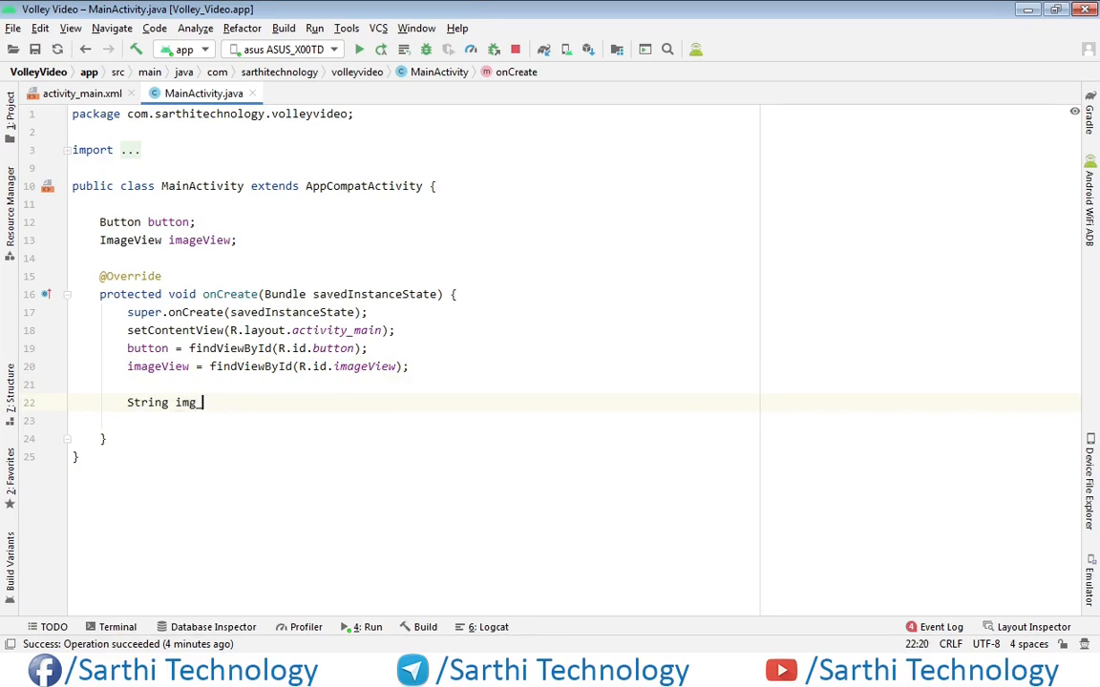
text(url)
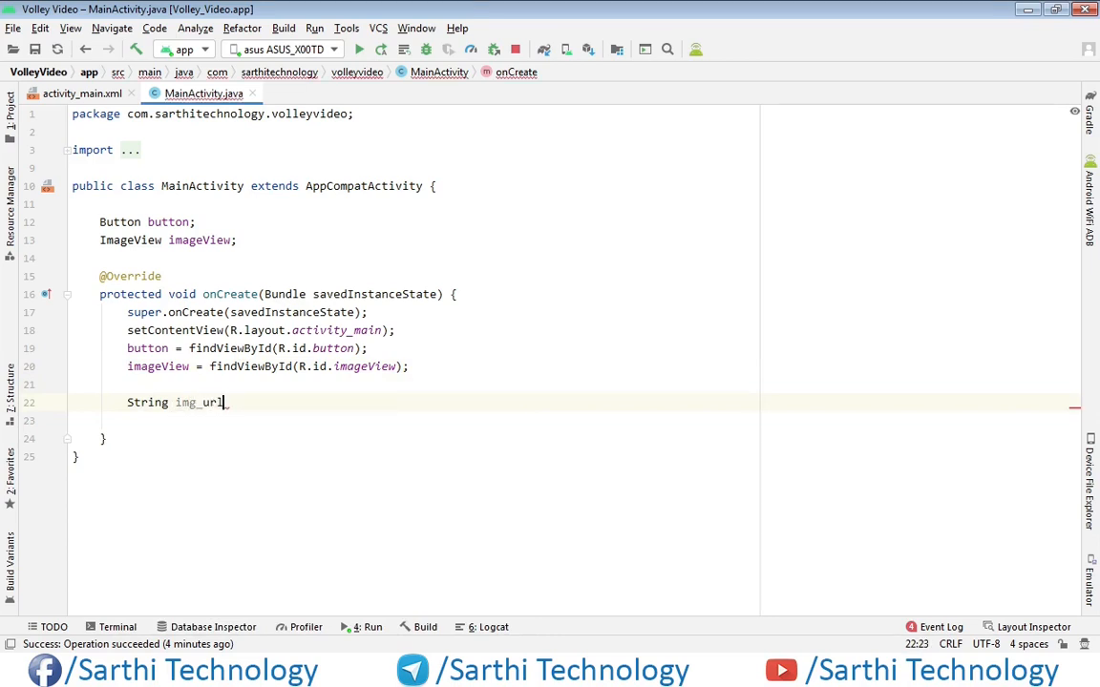
text(= "")
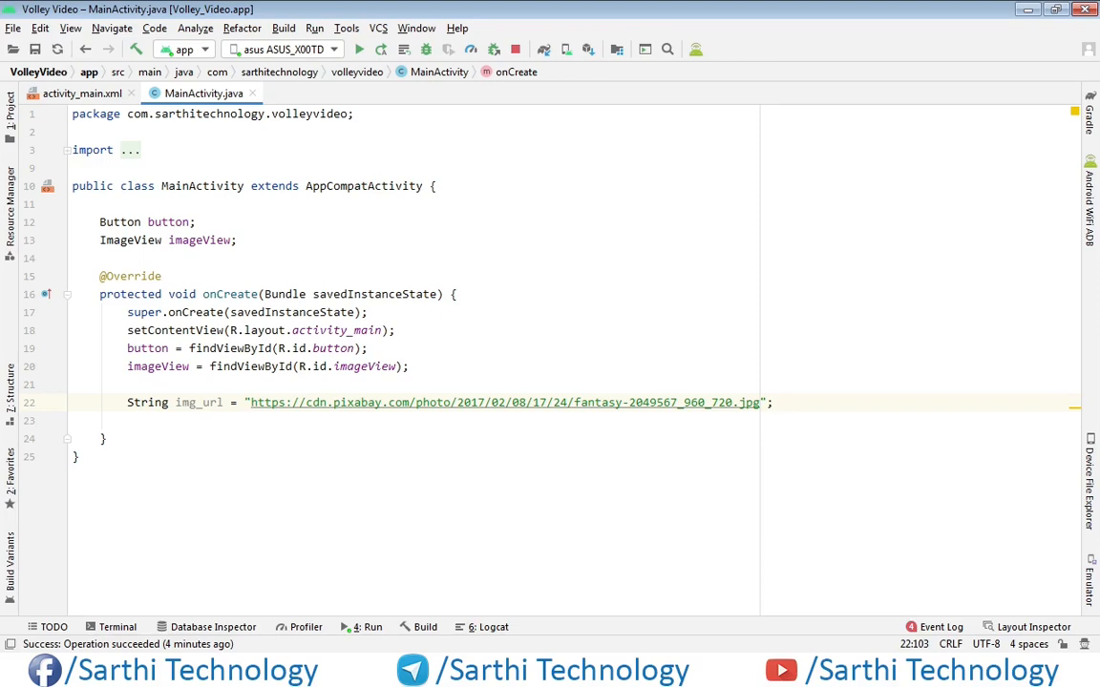
Step: Create RequestQueue queue = Volley.newRequestQueue(this)
text(RequestQueue)
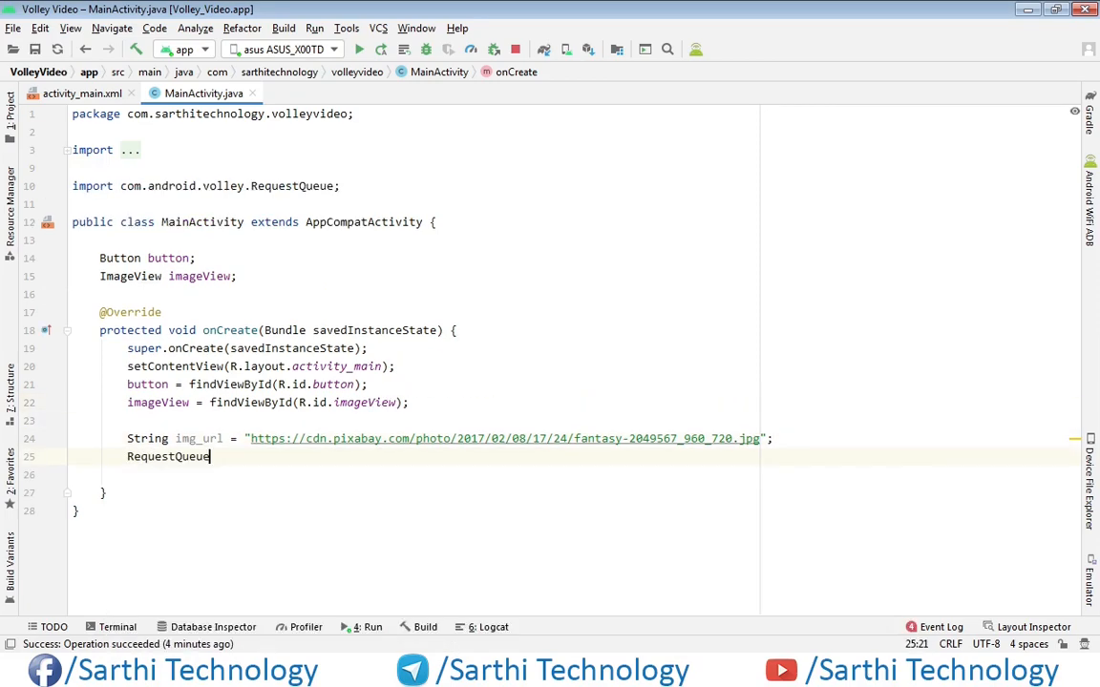
text(queue = Volley.newRequestQueue()
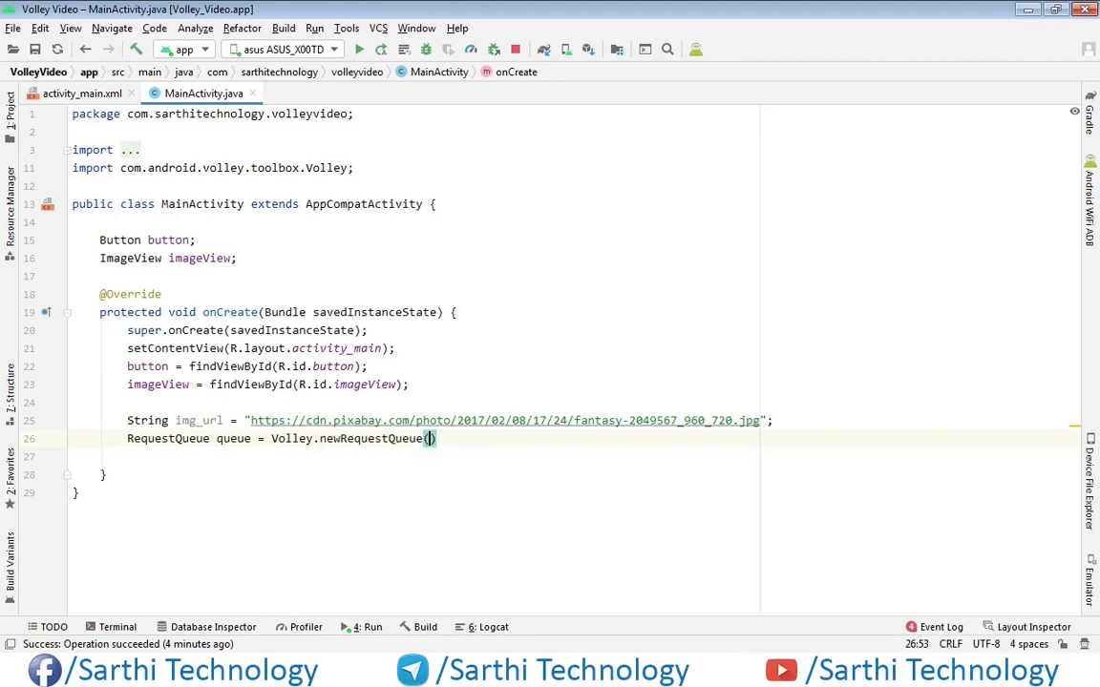
text(this)
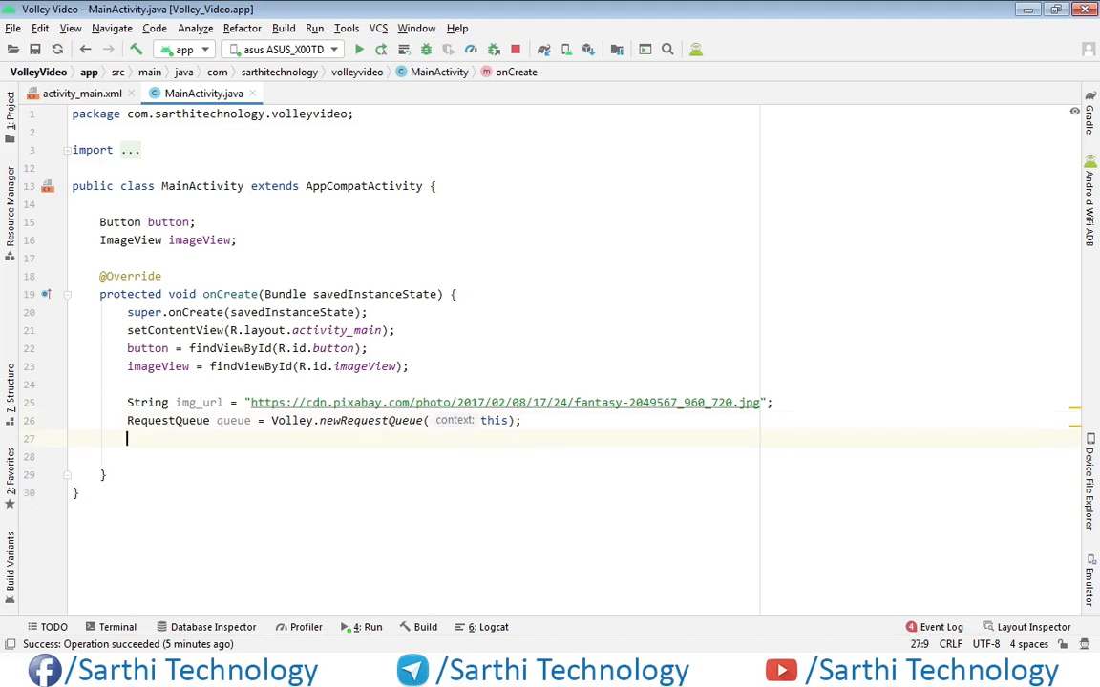
Step: Declare int max_width = 500 below the request queue line
text(int)
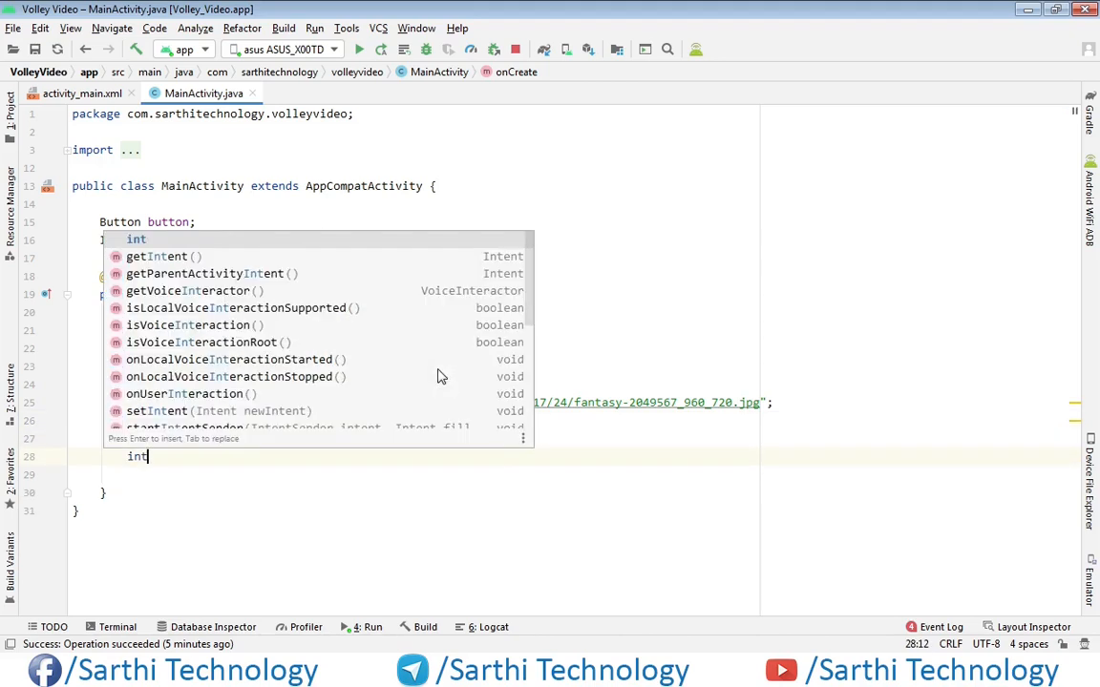
text(max)
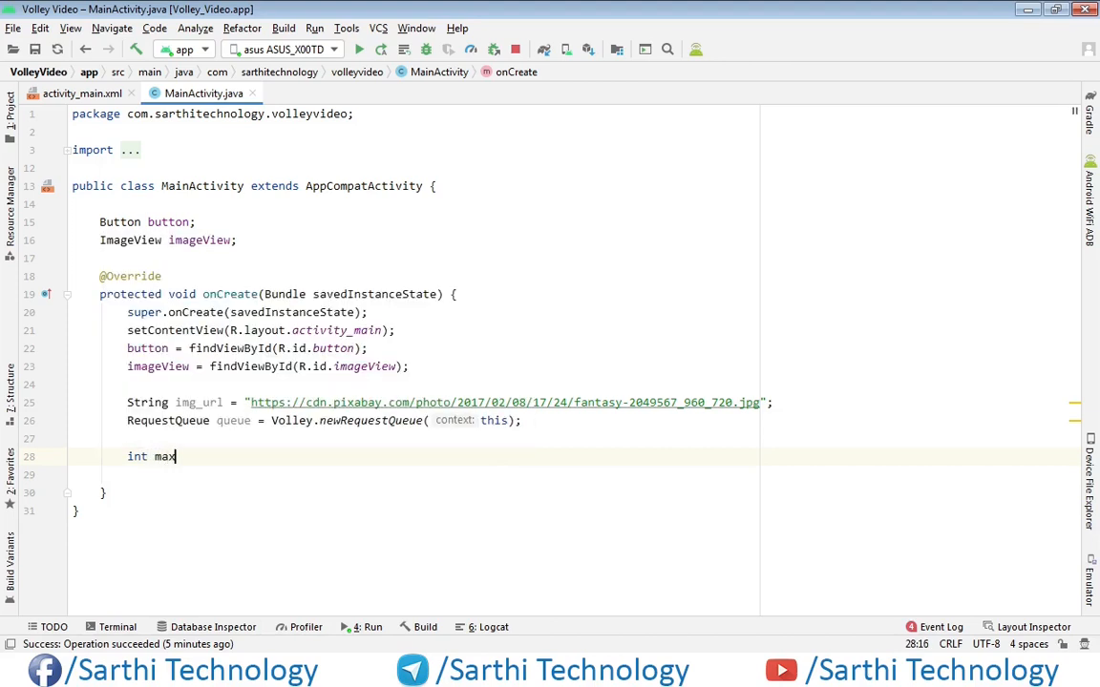
text(_wid)
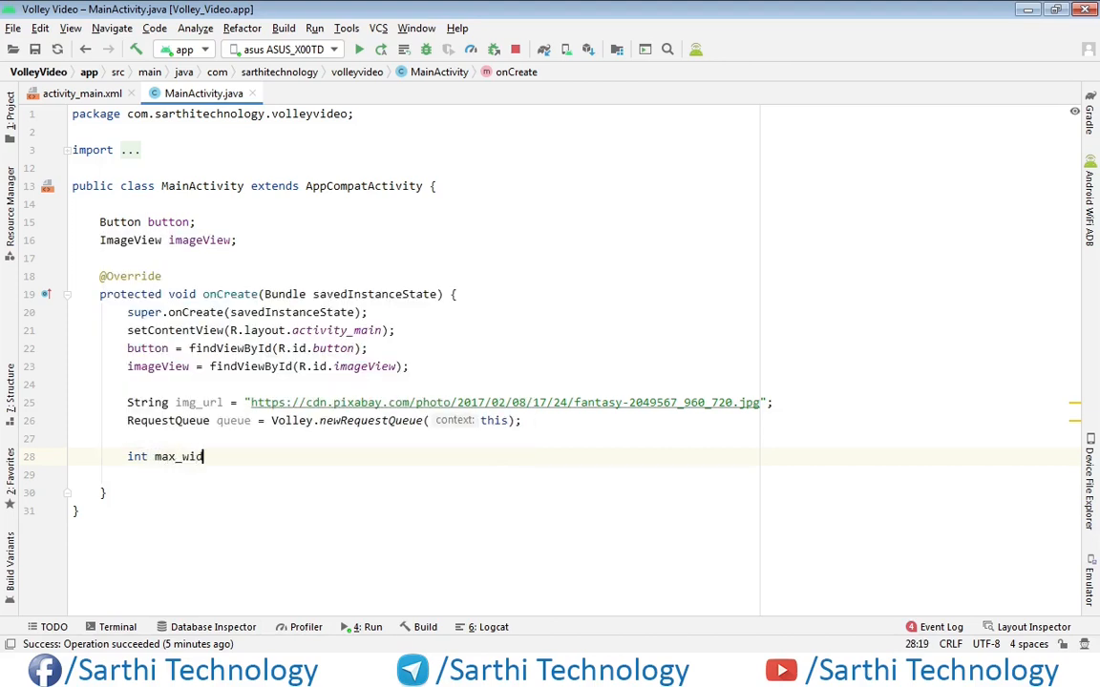
text(th_)
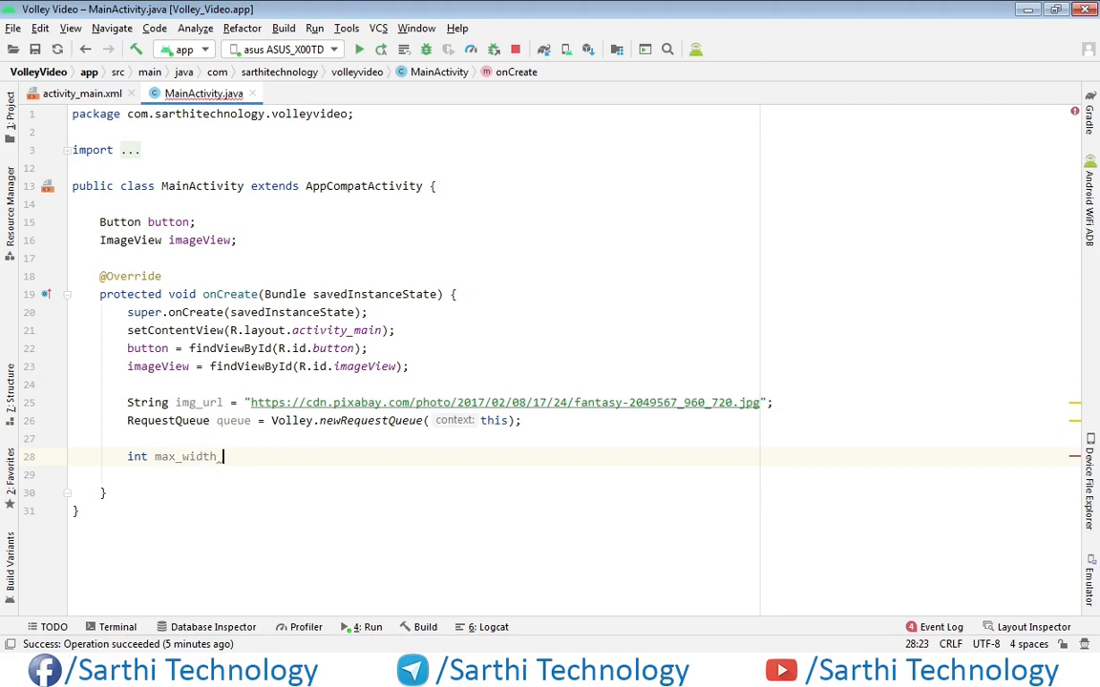
text(=)
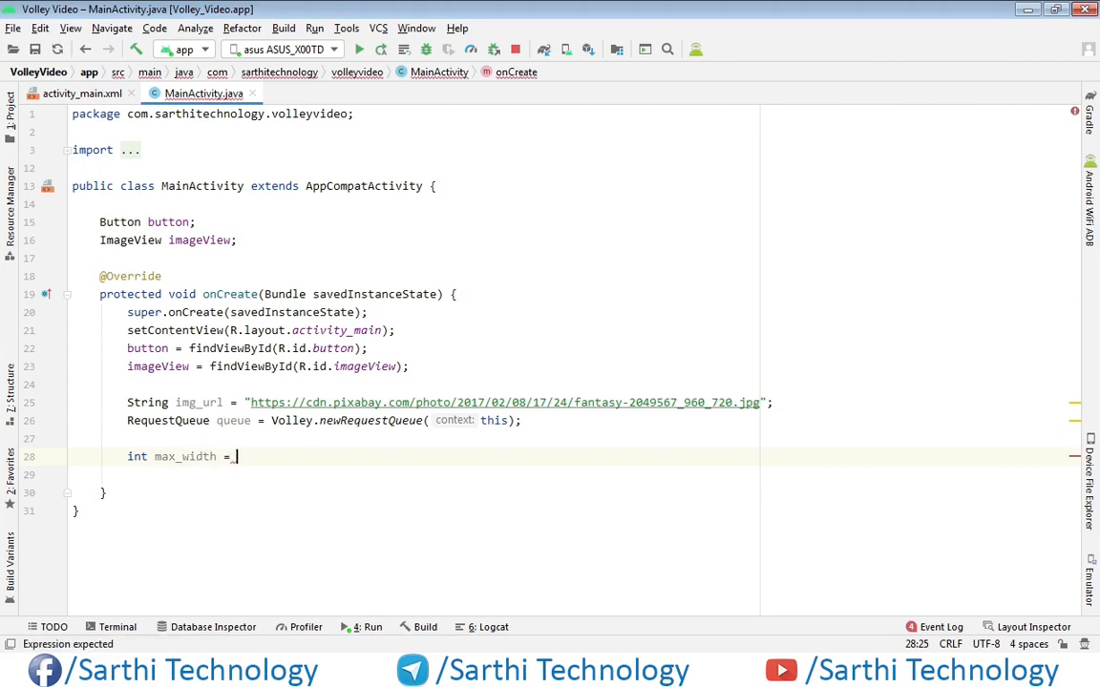
text(5)
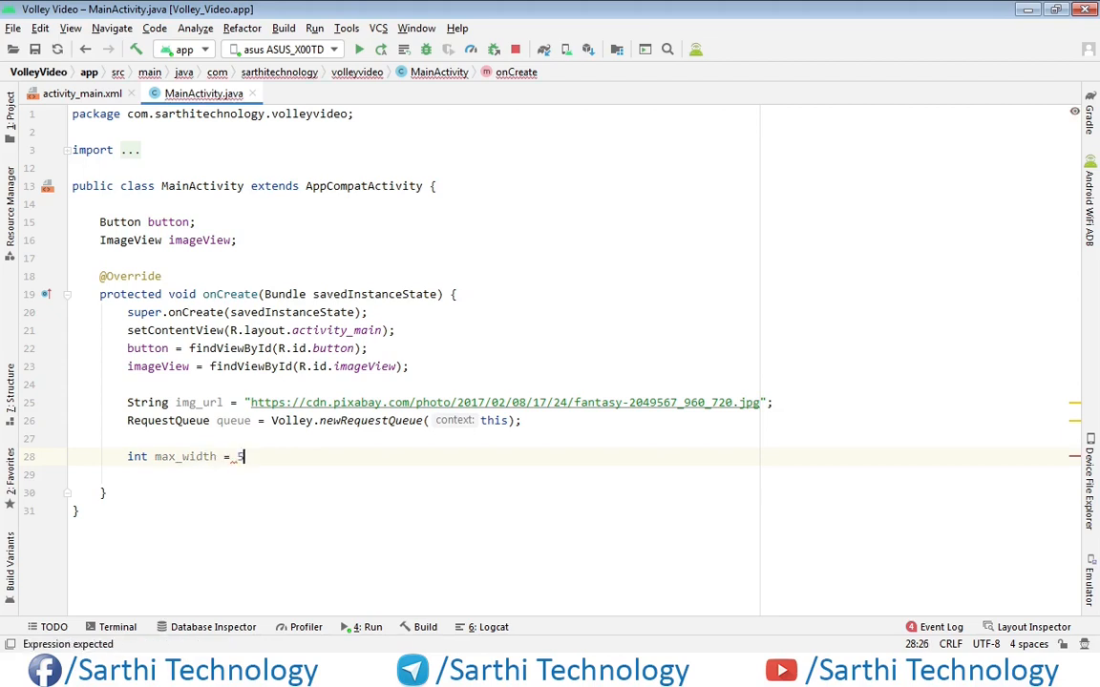
text(500;)
click(571, 473)
text(int)
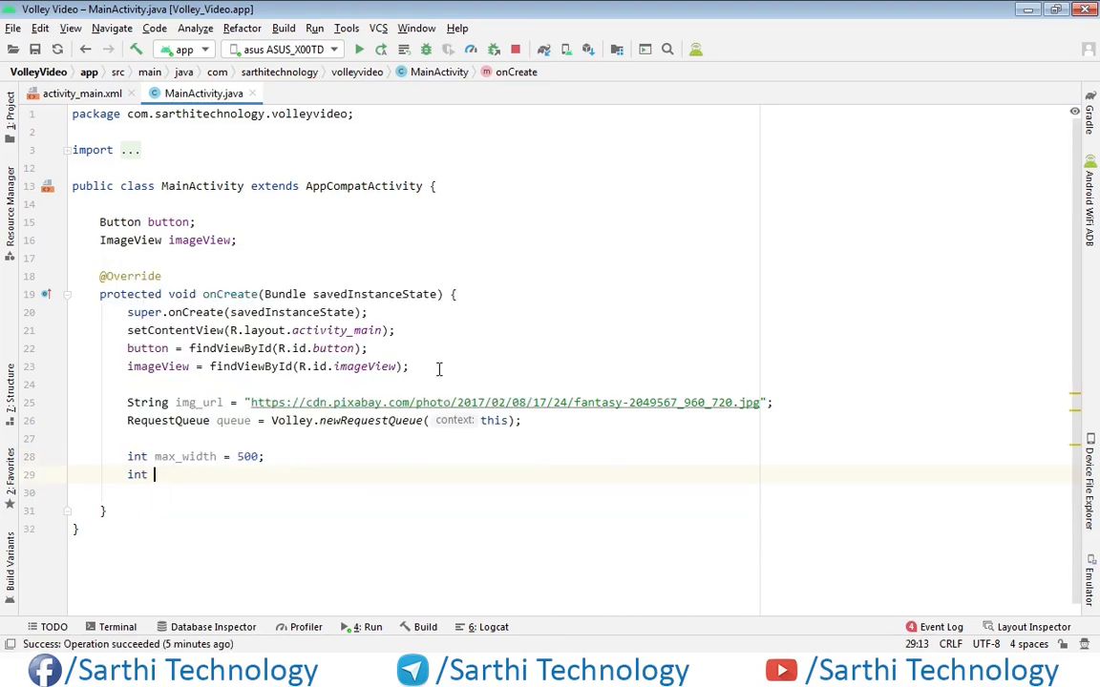
Step: Declare int max_height = 500 and begin the ImageRequest declaration
text(maz)
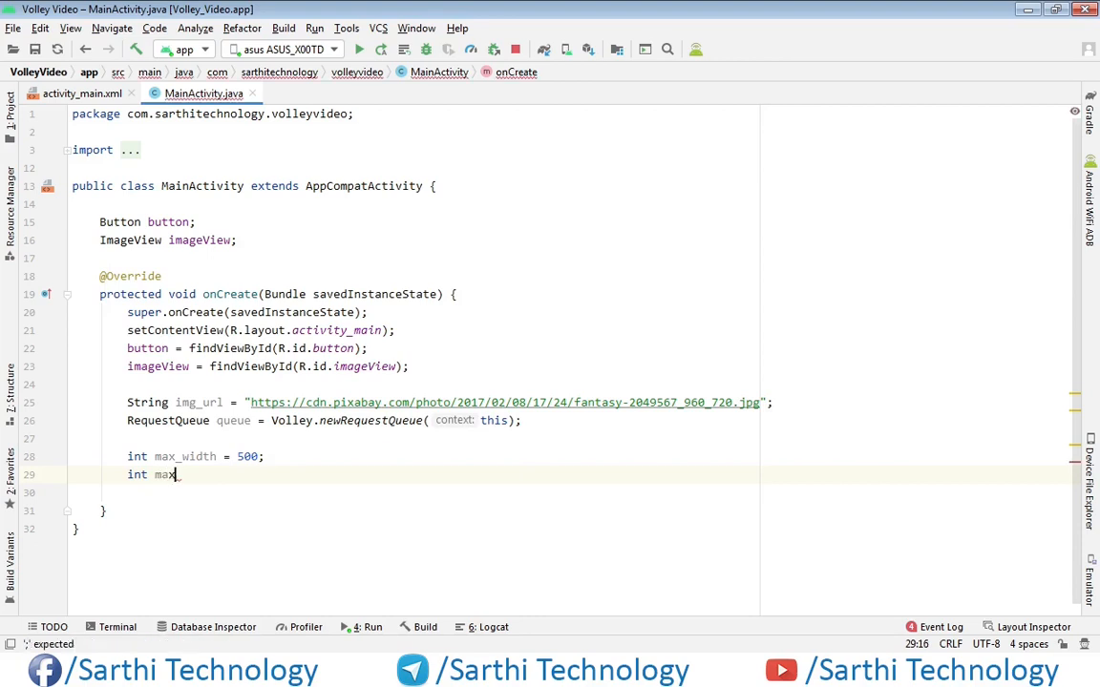
text(_height =)
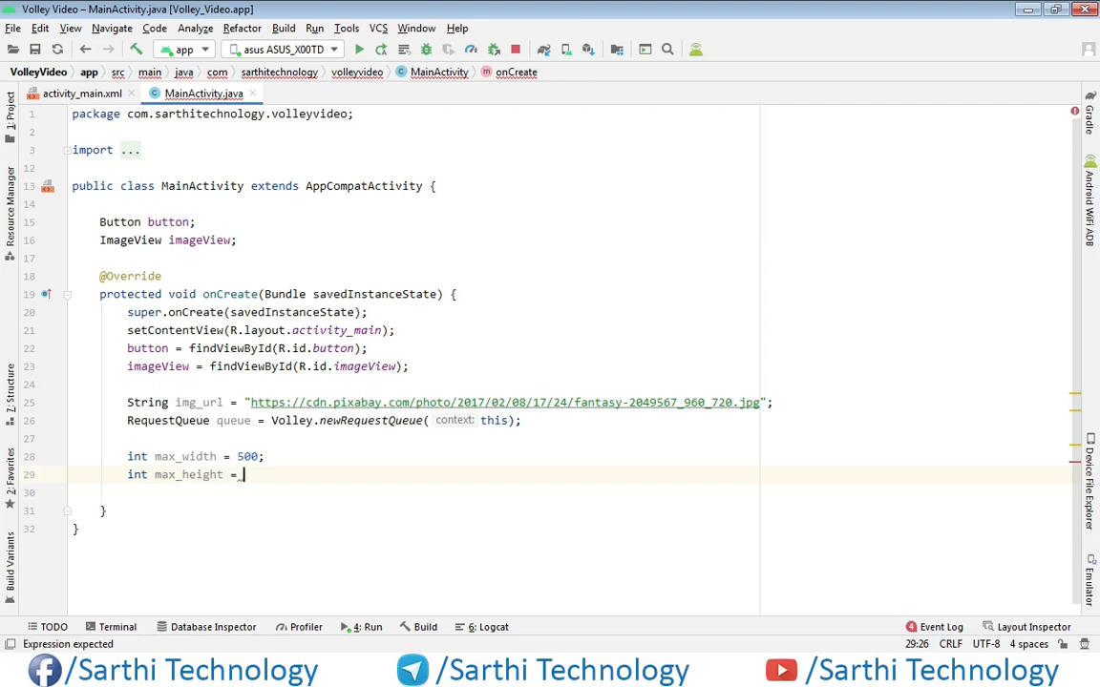
text(500;)
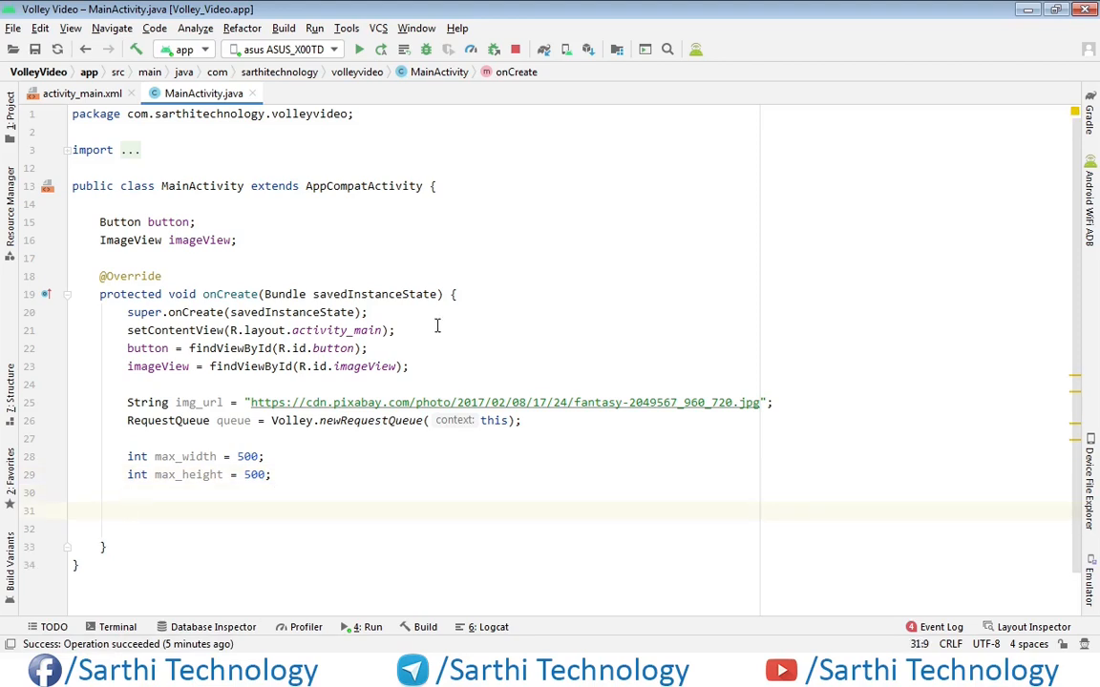
text(ImageRequest imageRequest =)
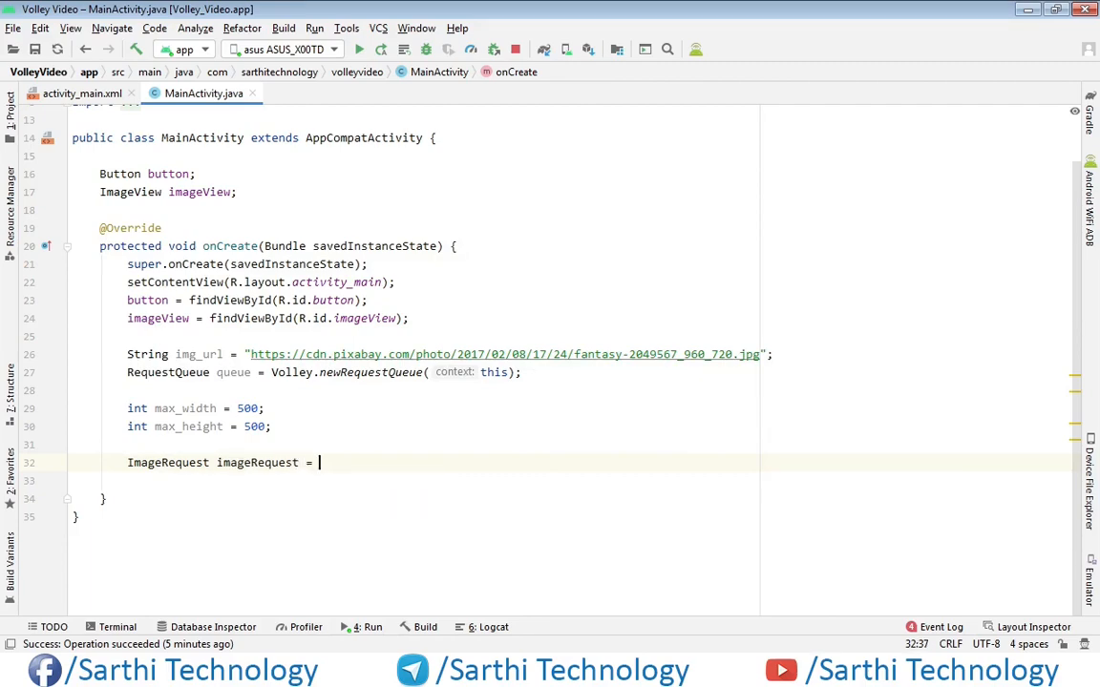
Step: Construct new ImageRequest with img_url and a Response.Listener<Bitmap>
text(new ImageRequest()
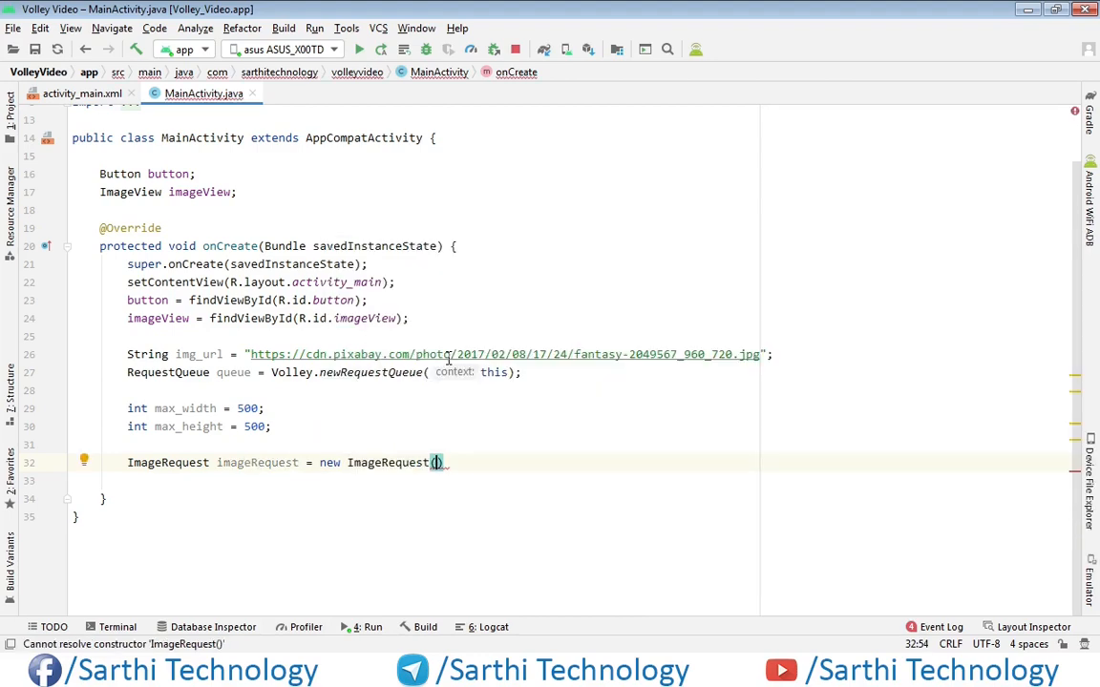
text(im)
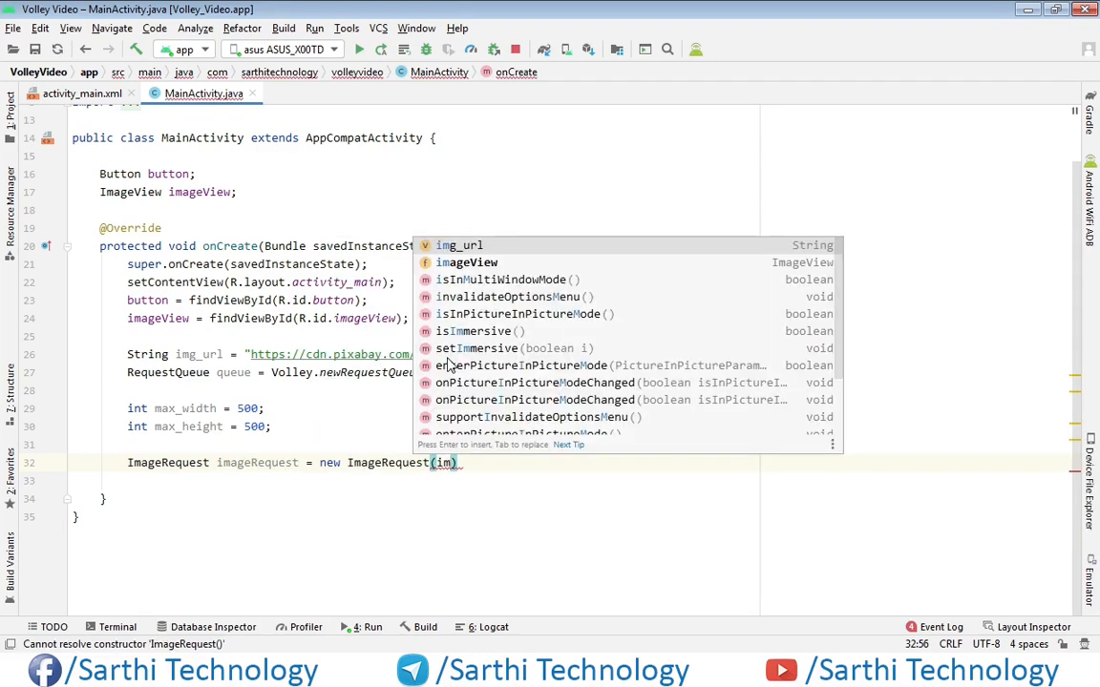
text(img_url,)
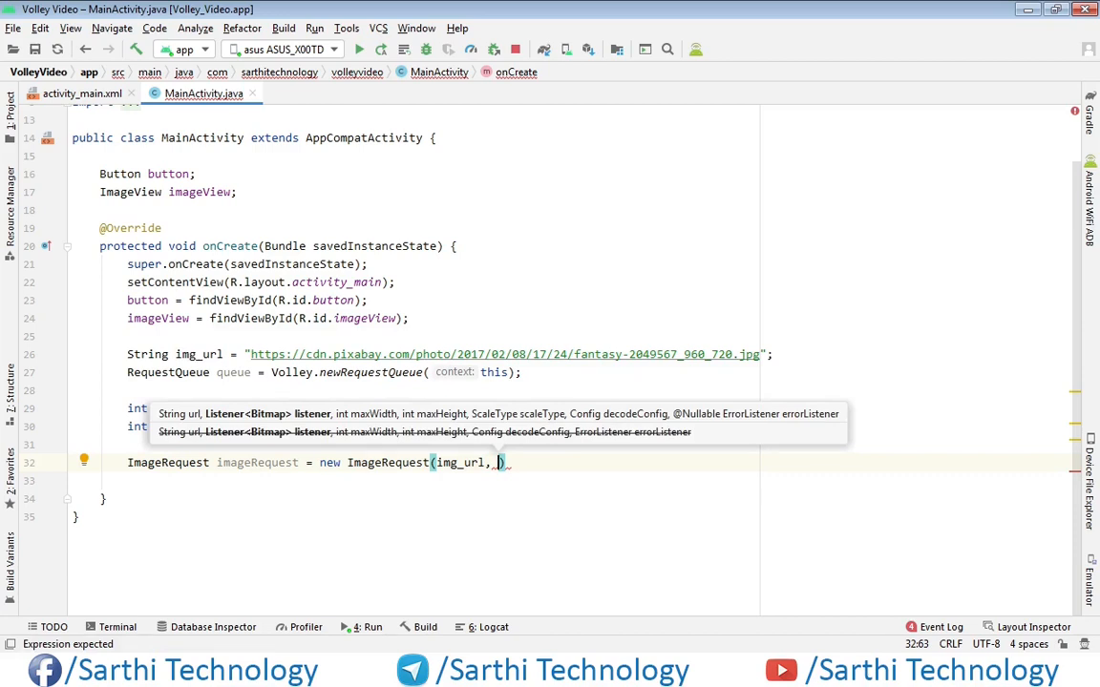
text(new R)
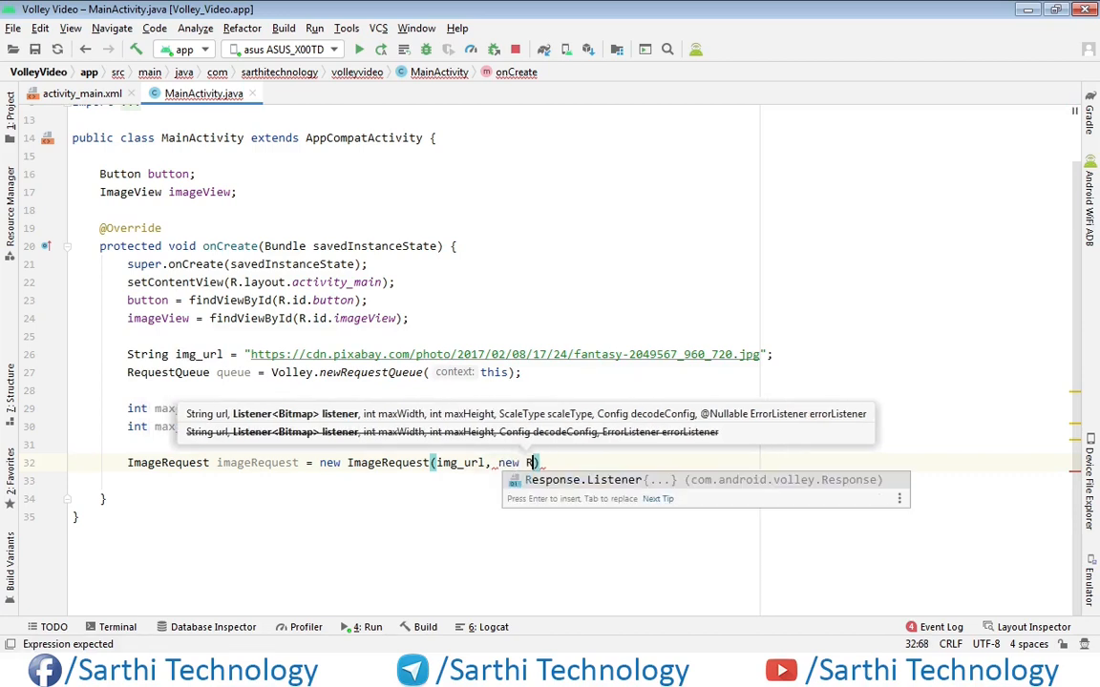
text(esponse.Listener<Bitmap>()
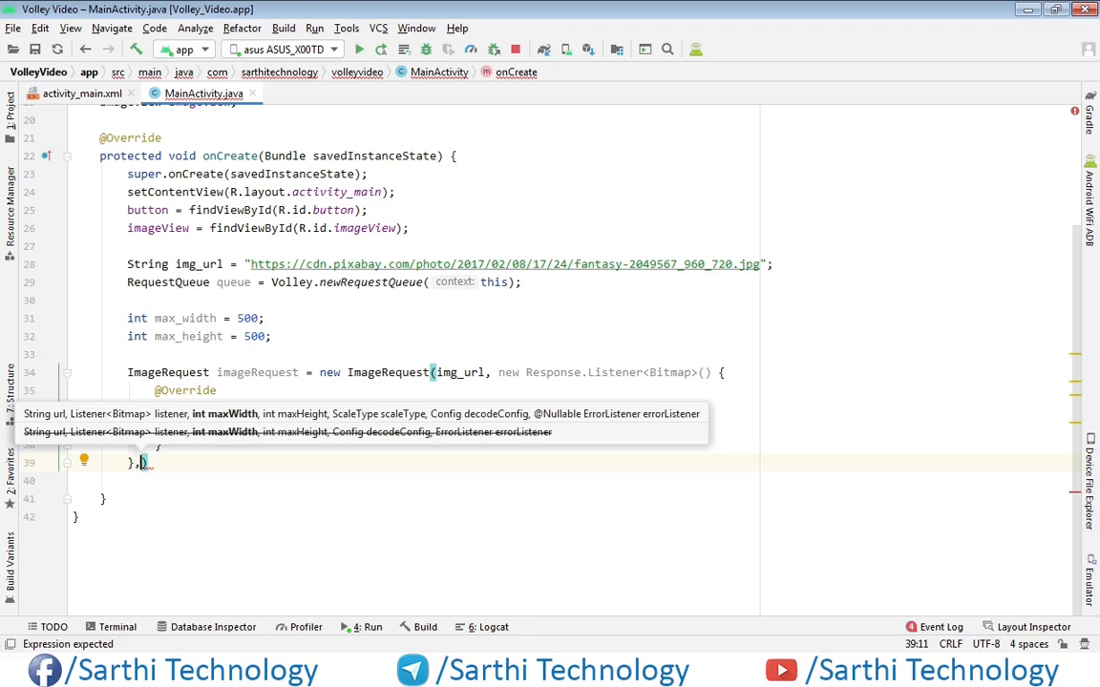
Step: Pass max_width, max_height and ImageView.ScaleType.CENTER to the request
text(max_width,)
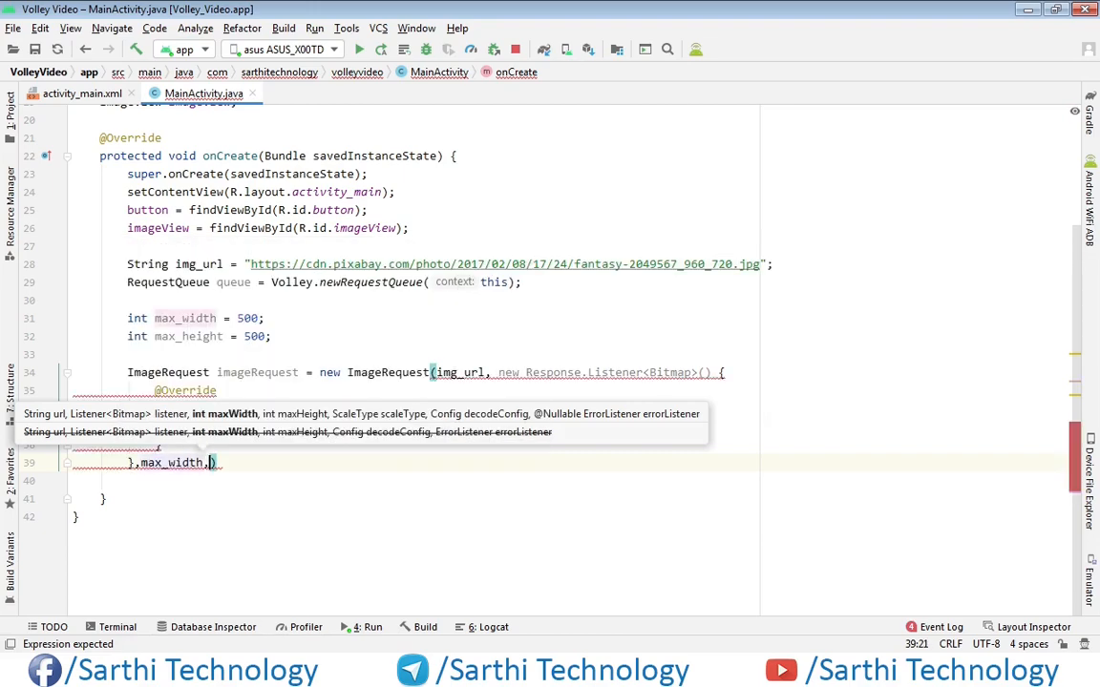
text(m)
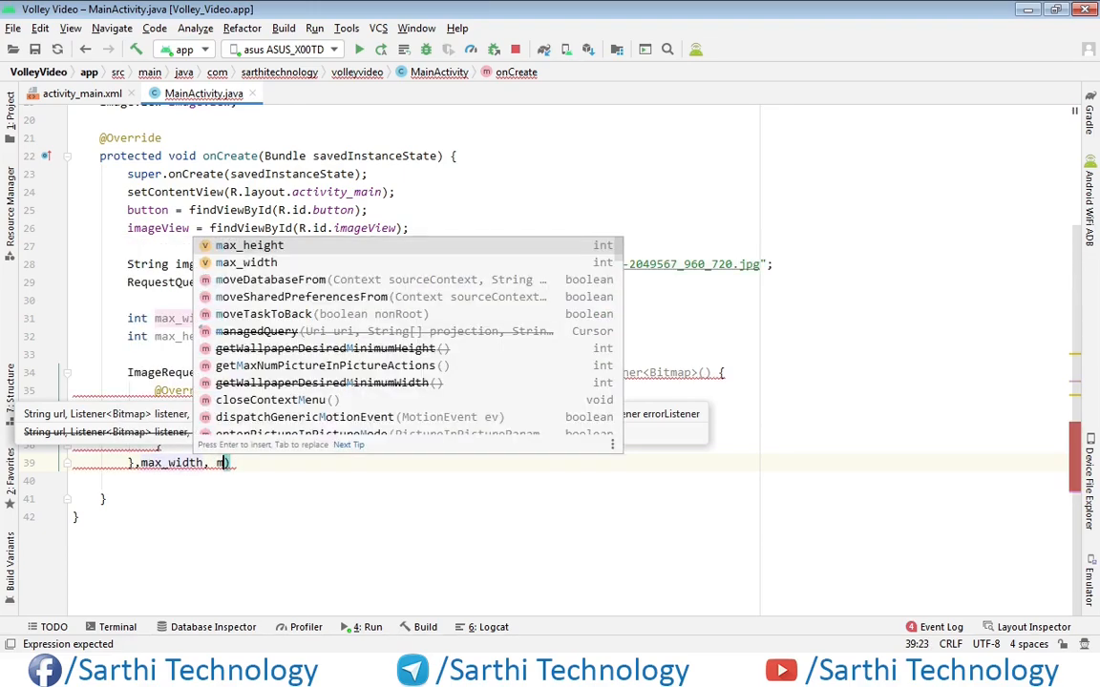
text(ax_height)
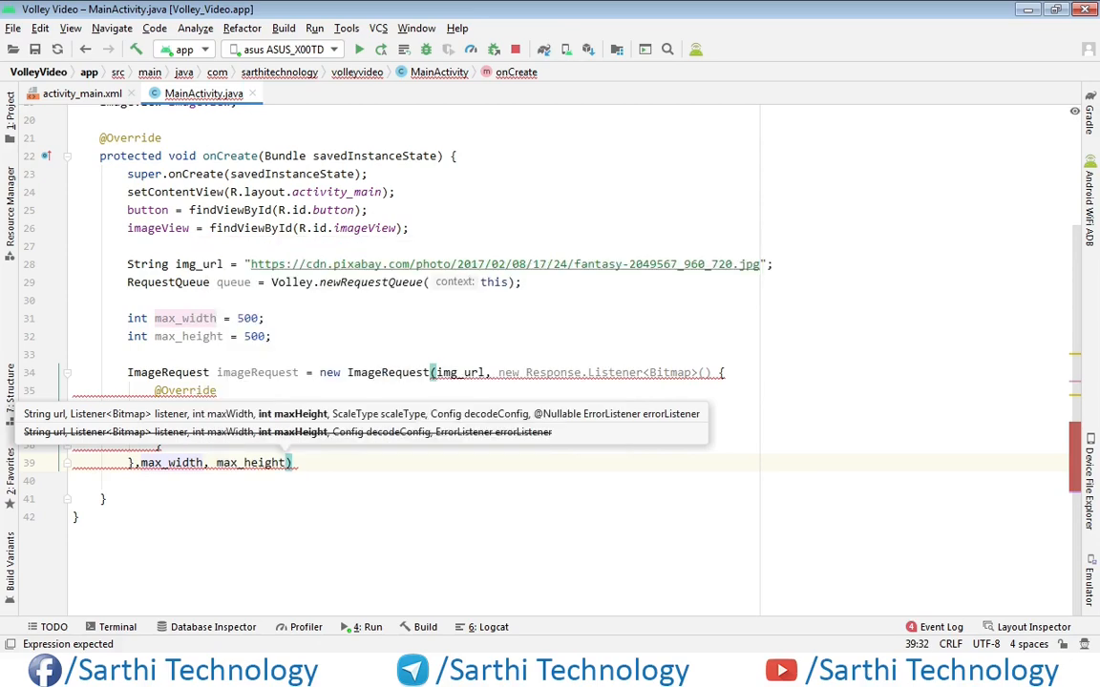
text(,)
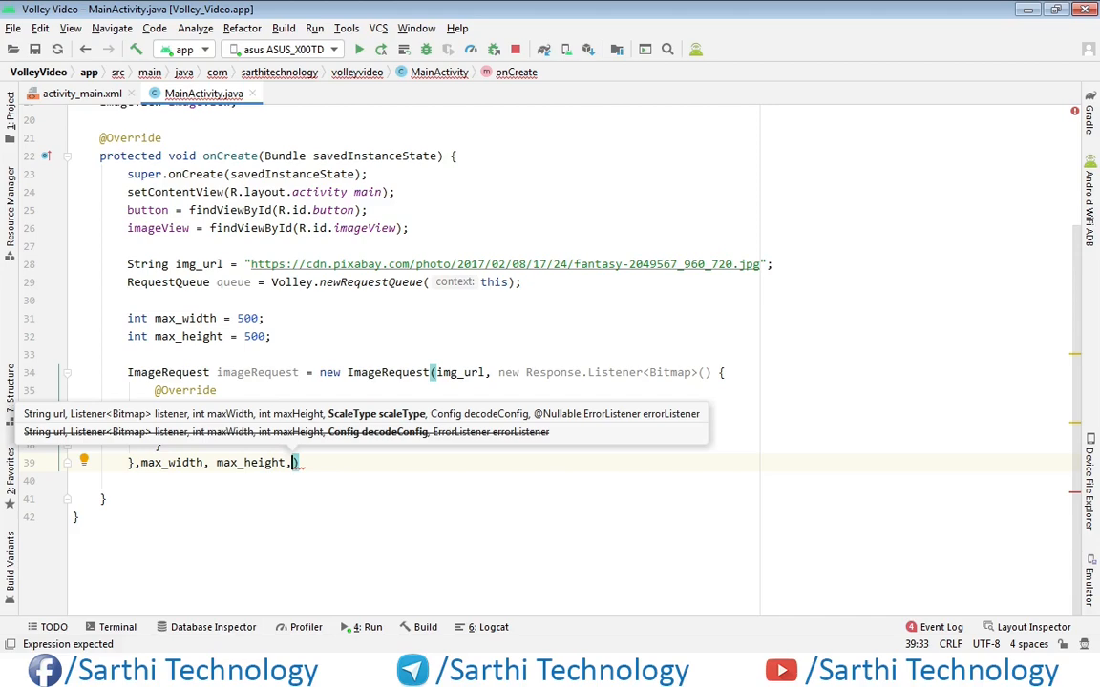
text(Im)
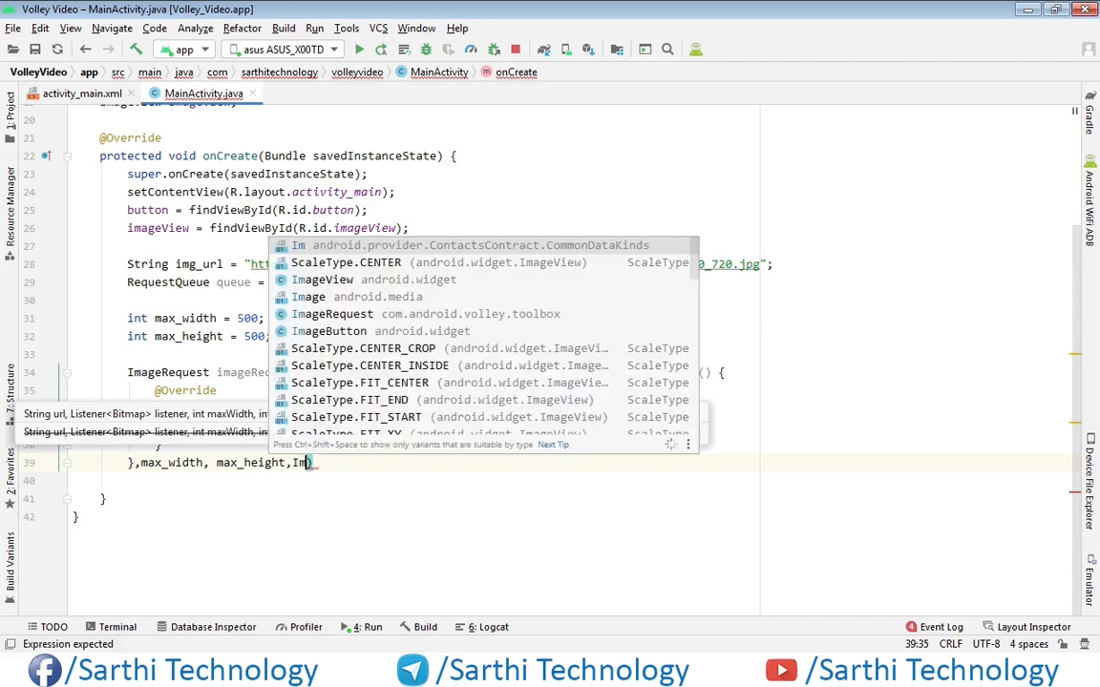
mouse_move(297, 245)
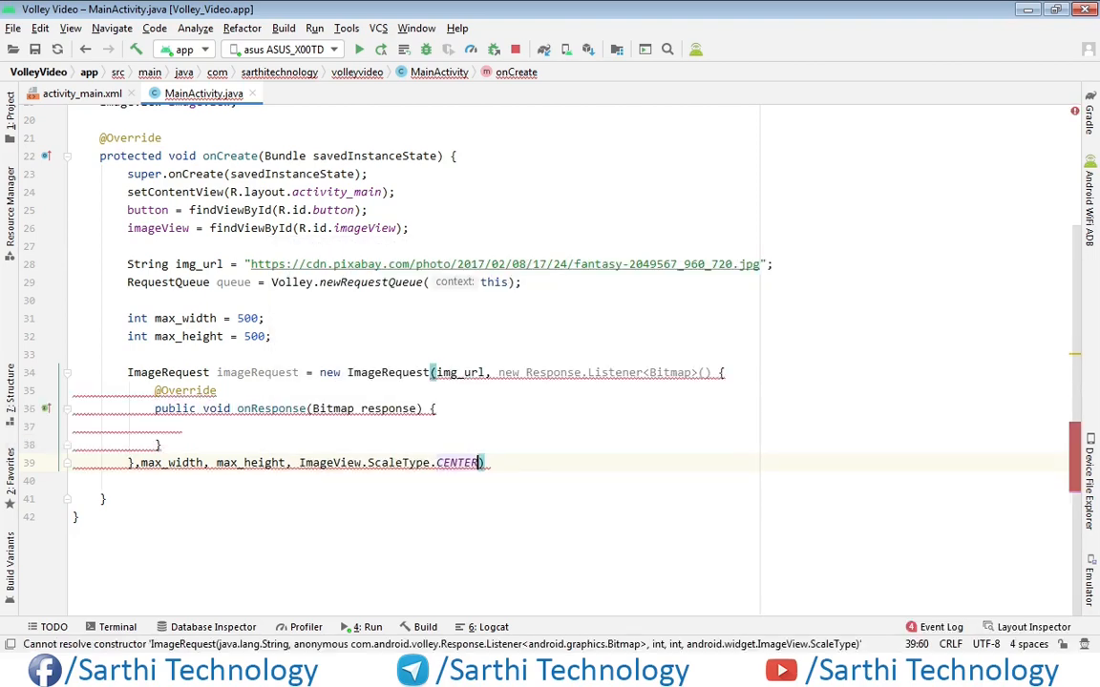
text(.)
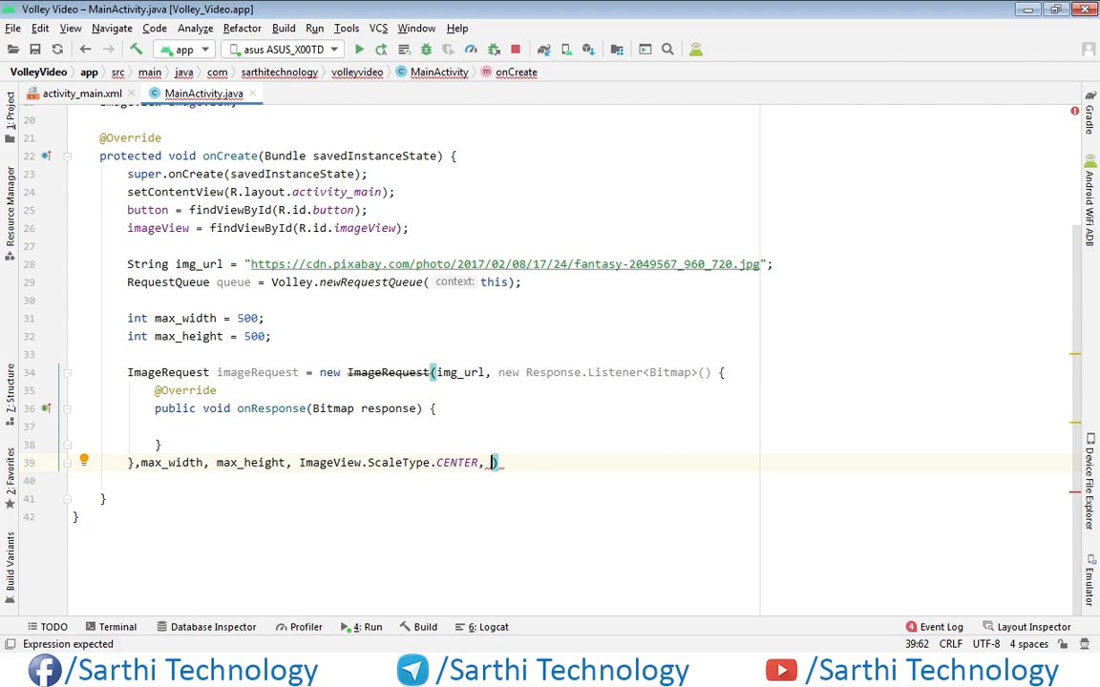
text(C)
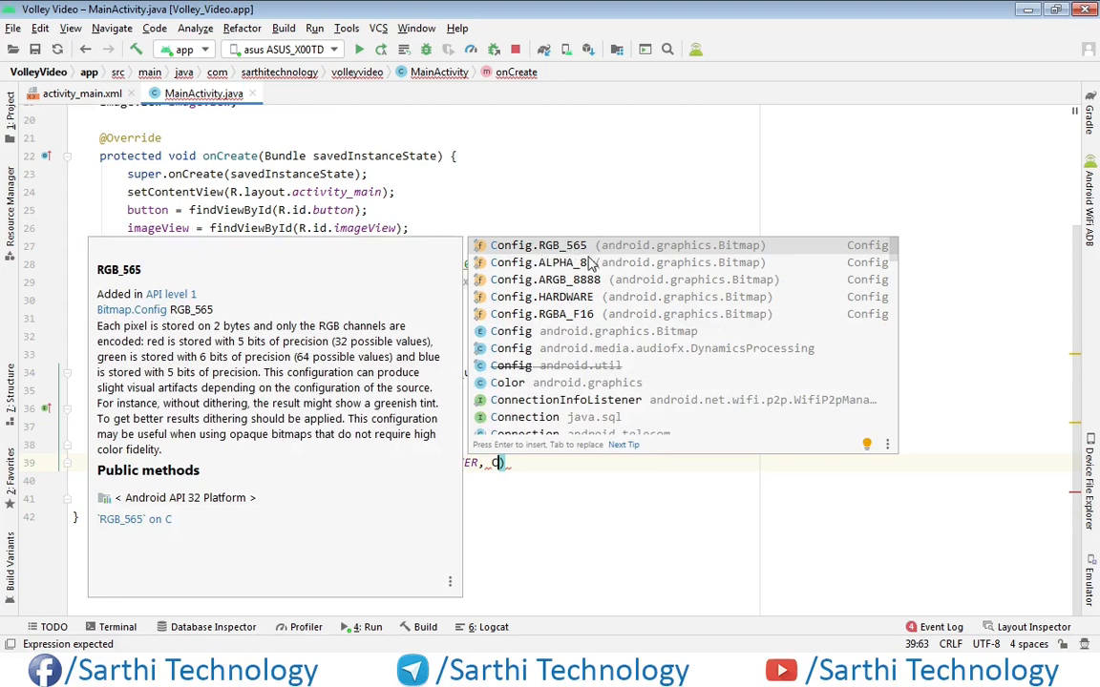
mouse_move(588, 294)
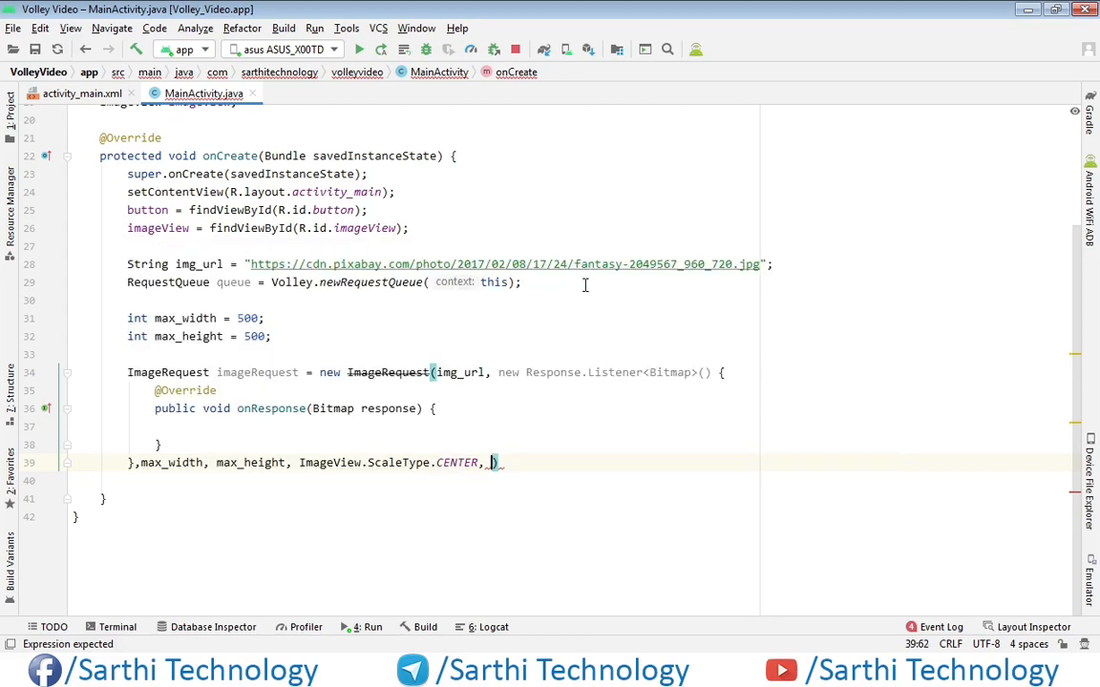
Step: Add null decode config and a new Response.ErrorListener to finish the arguments
text(r)
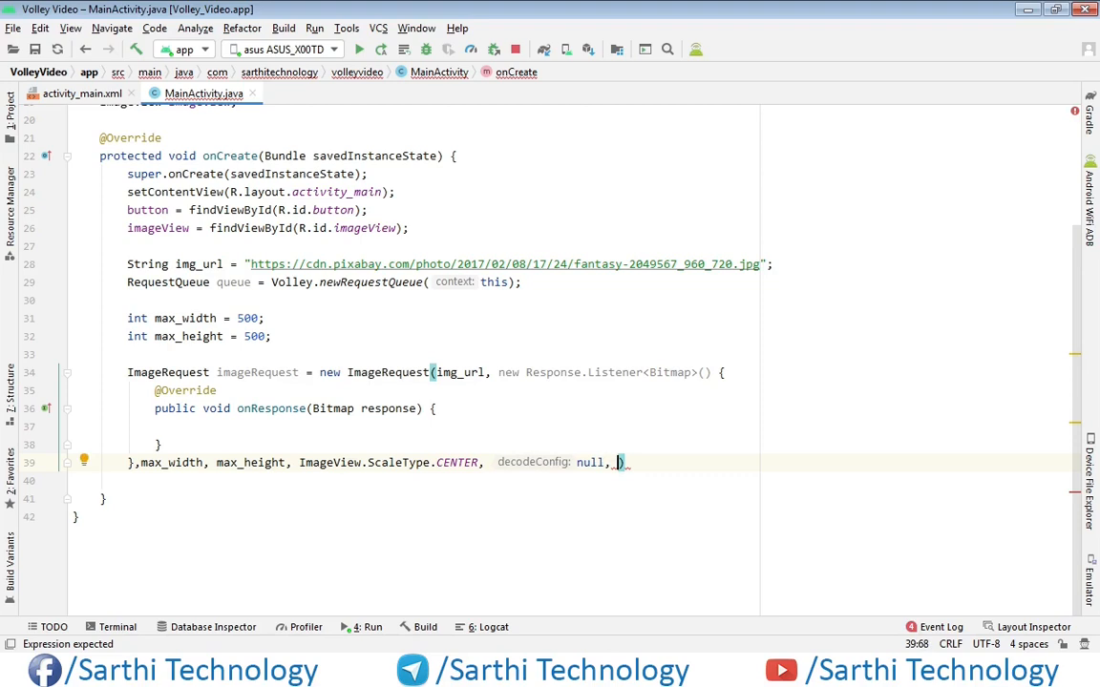
text(new)
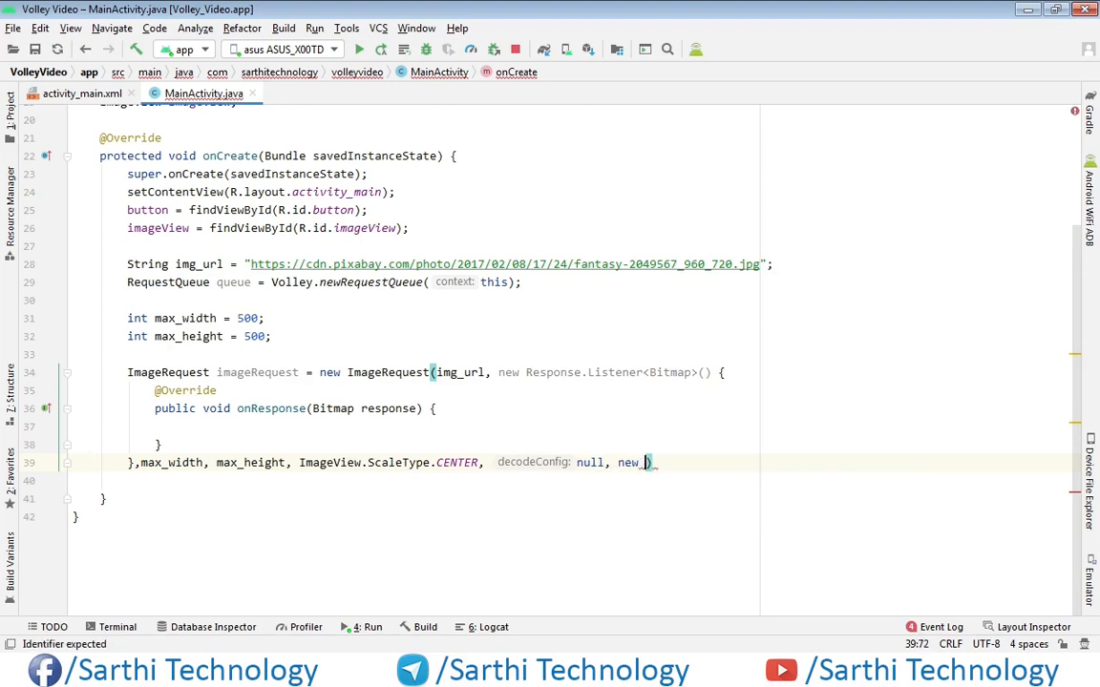
text(Response.ErrorListener()
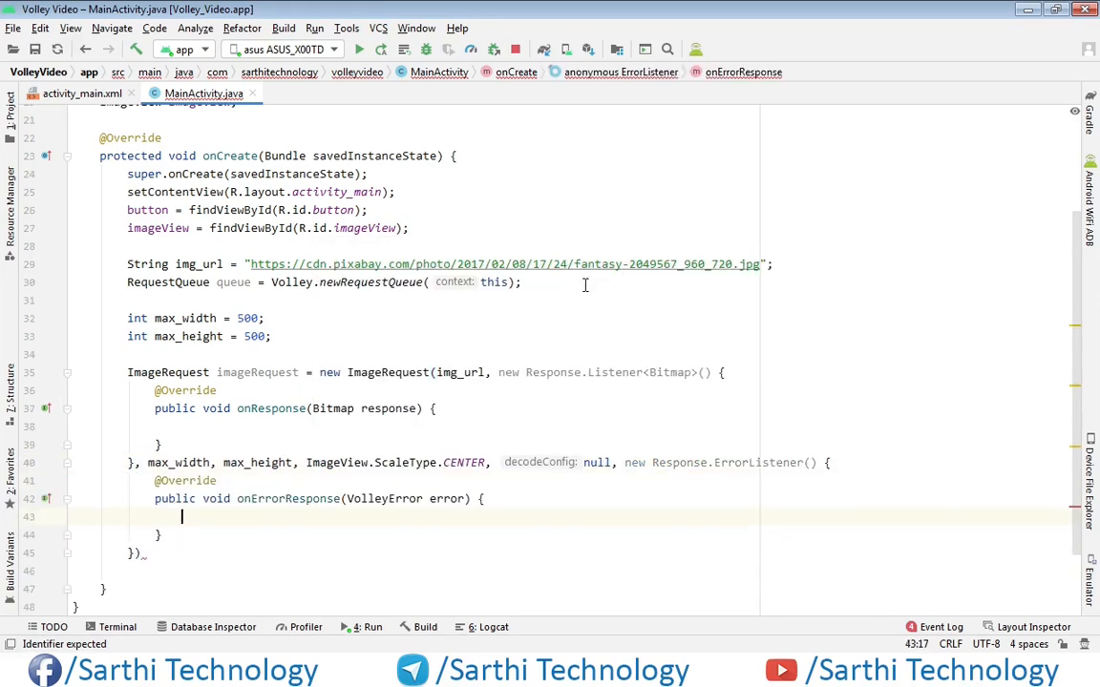
Step: In onResponse, set imageView's bitmap to the received response
text();)
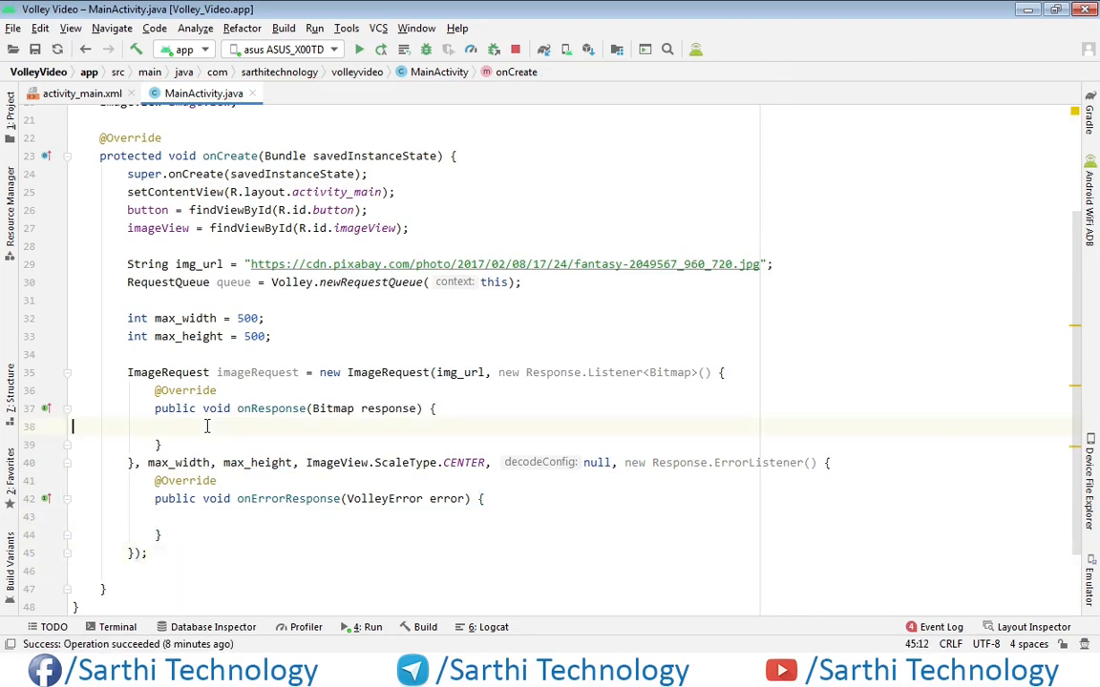
text(in)
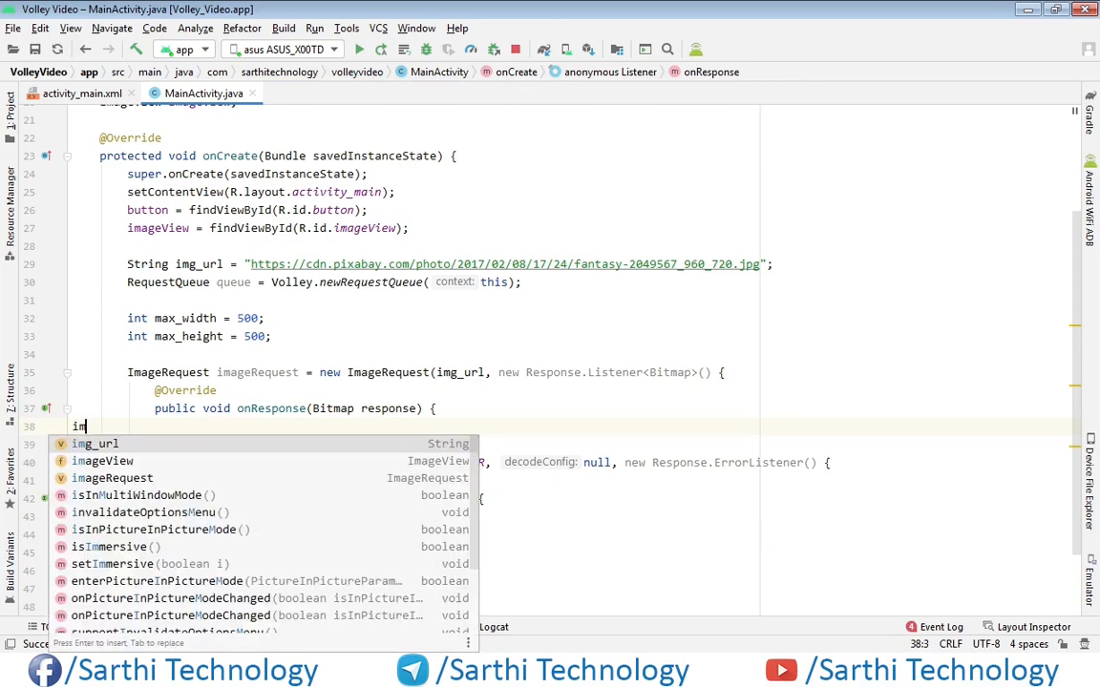
text(ma)
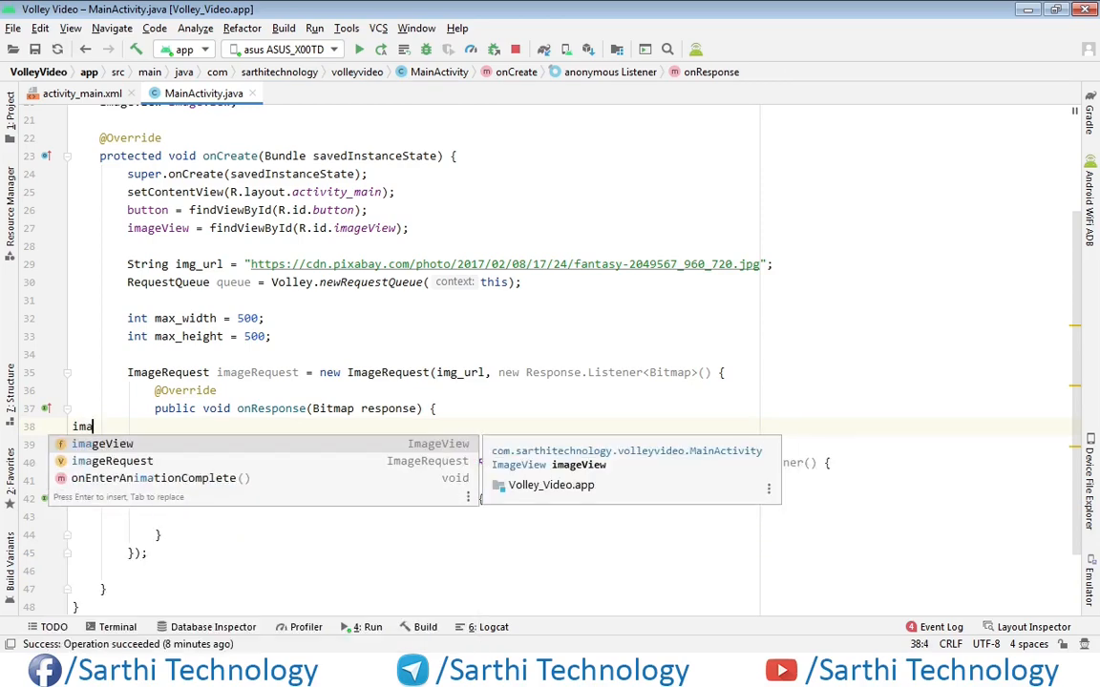
text(imageView.)
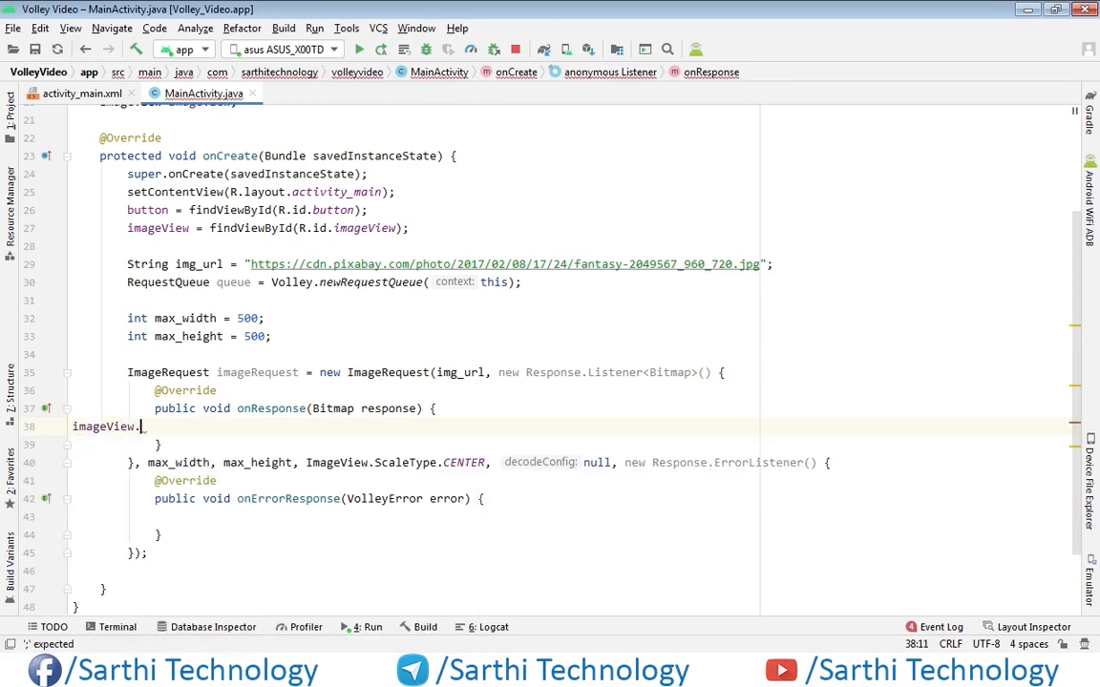
text(setImageBitmap(r);)
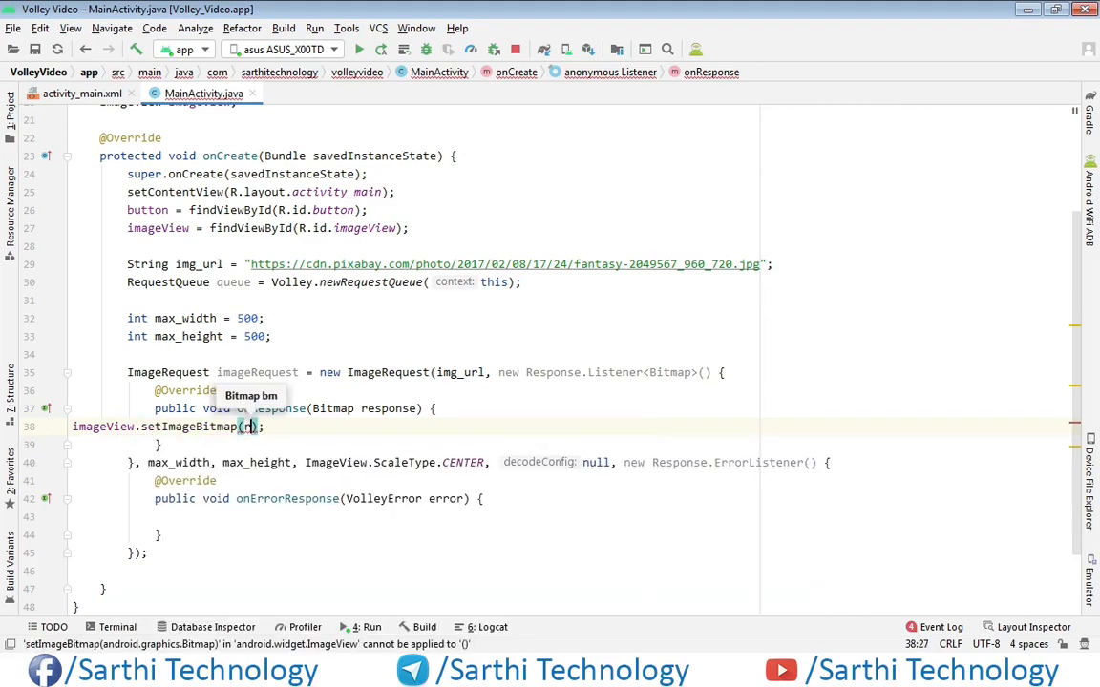
text(response)
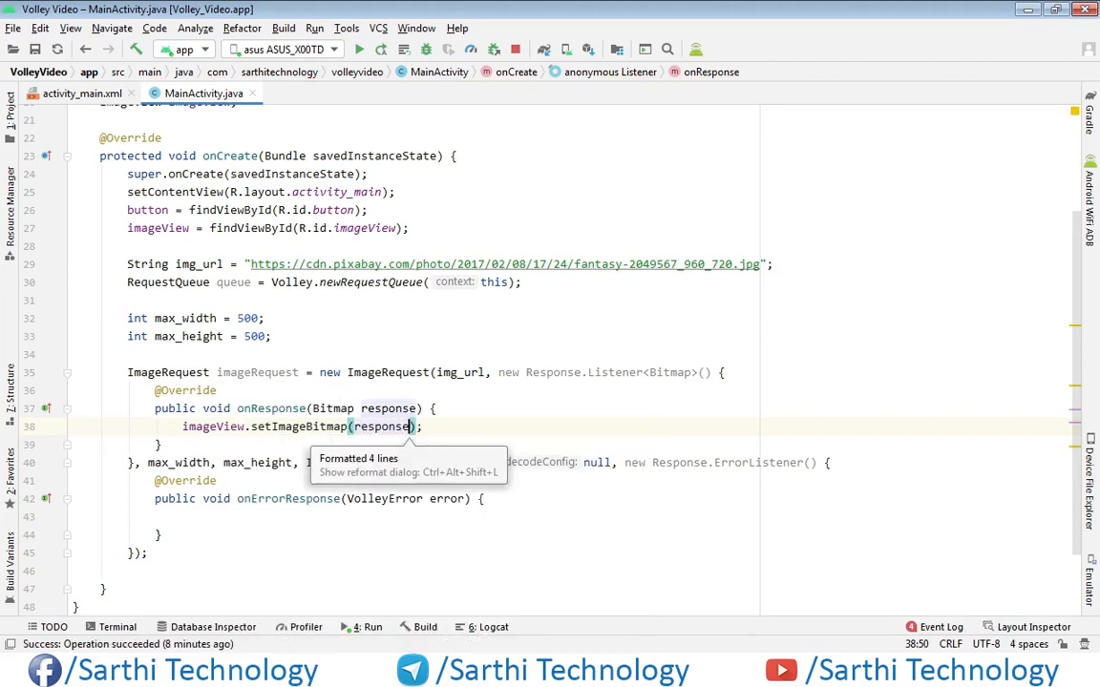
mouse_move(252, 524)
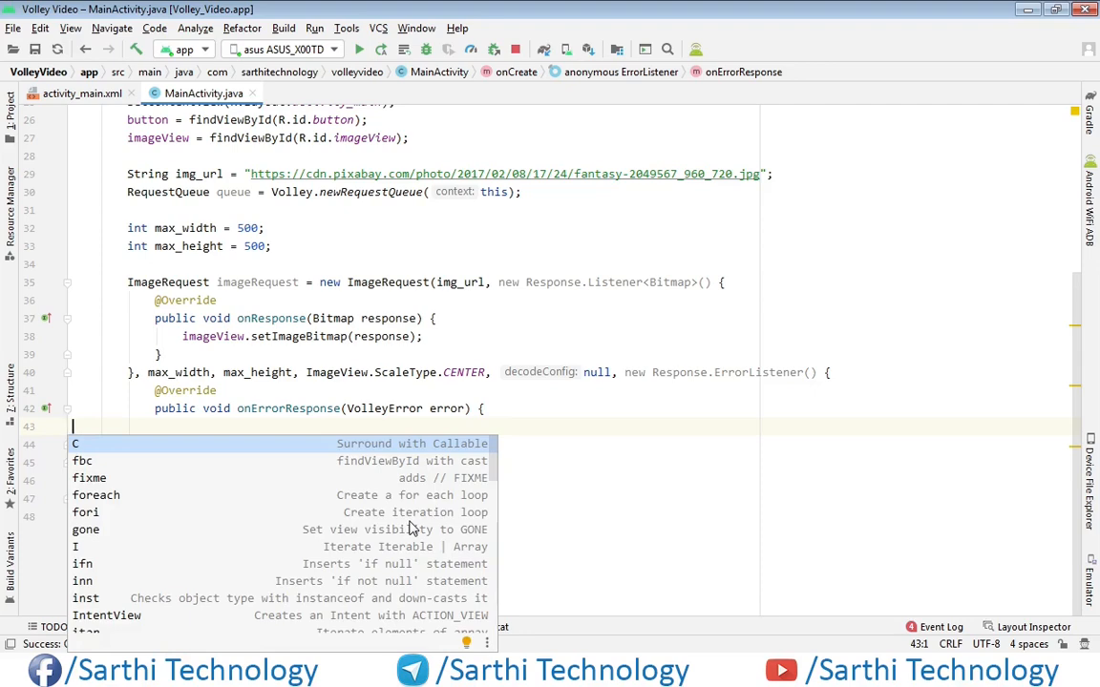
Step: In onErrorResponse, show a short Toast with ""+error
text(toa)
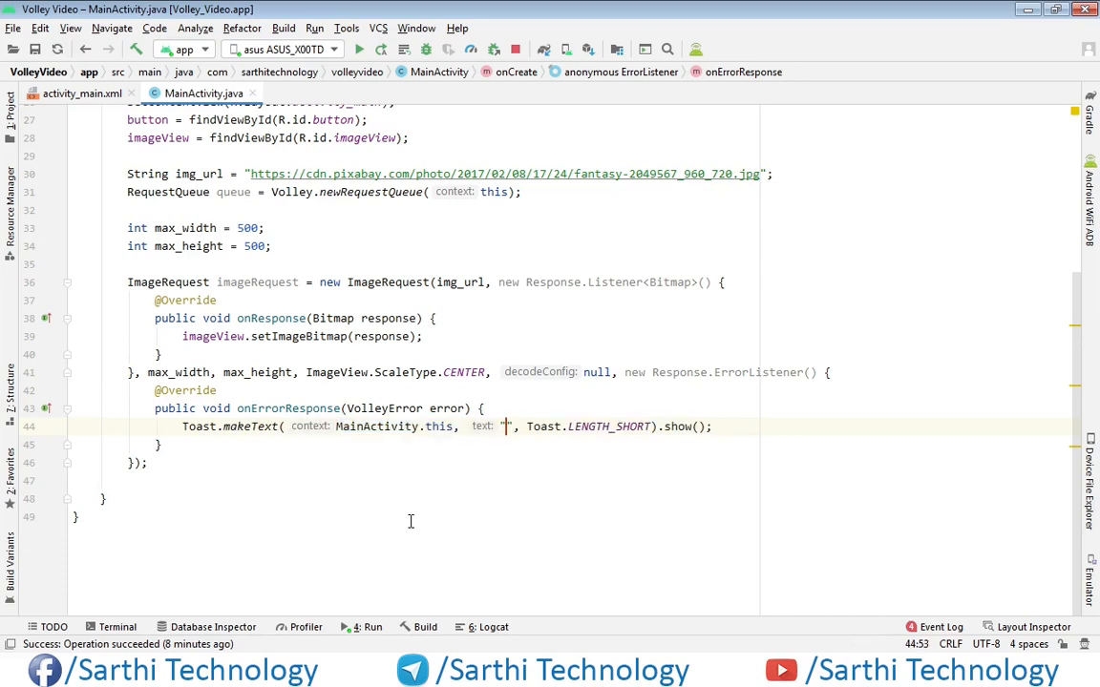
text("+)
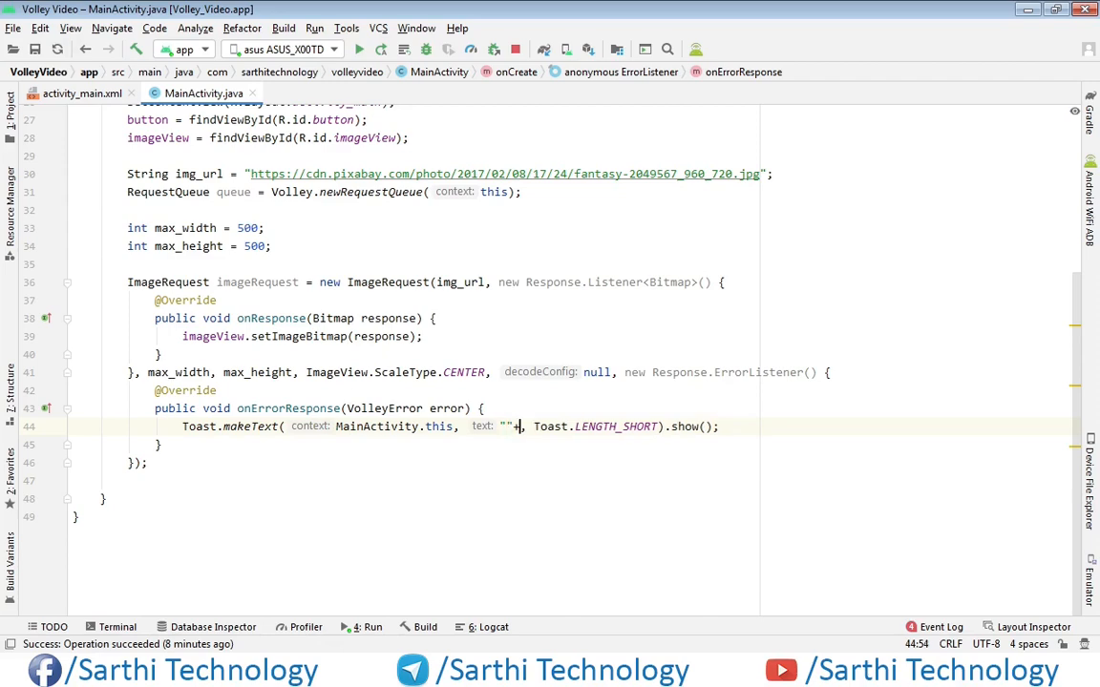
text(error)
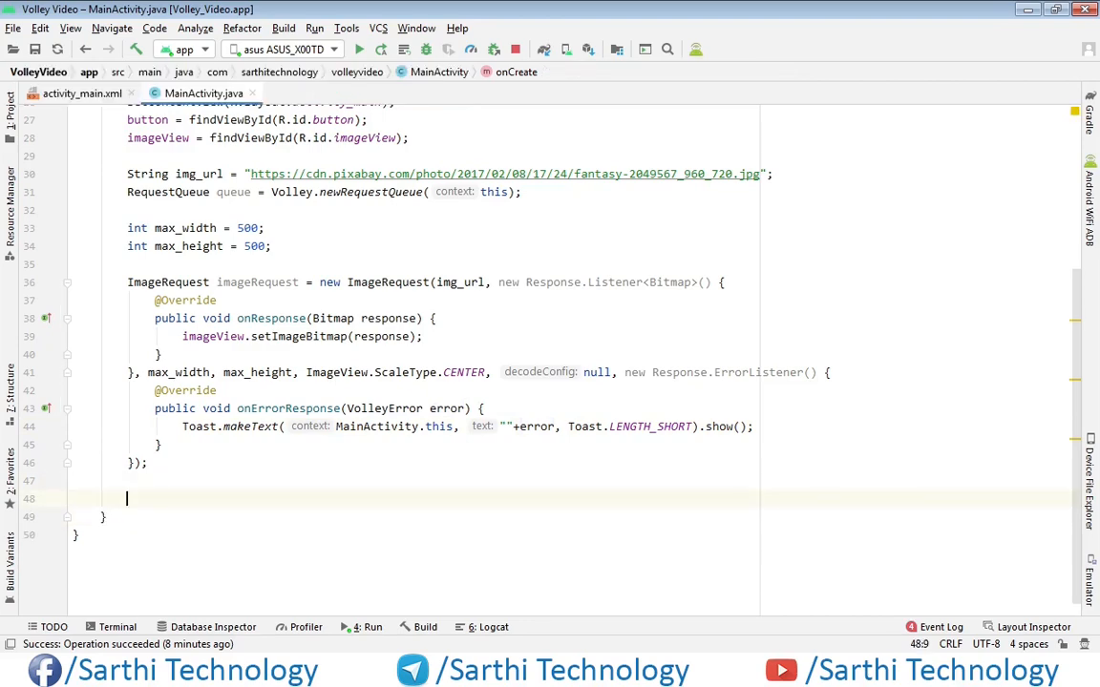
Step: Give button an OnClickListener whose onClick calls queue.add(imageRequest)
text(button)
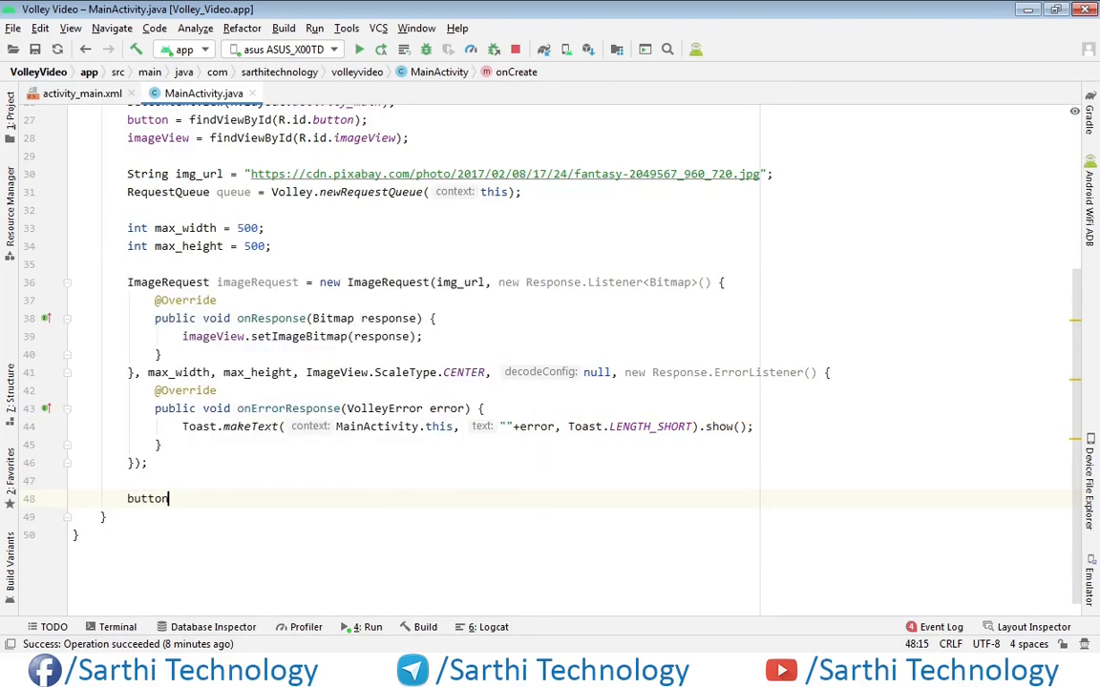
text(.setOnClickListener();)
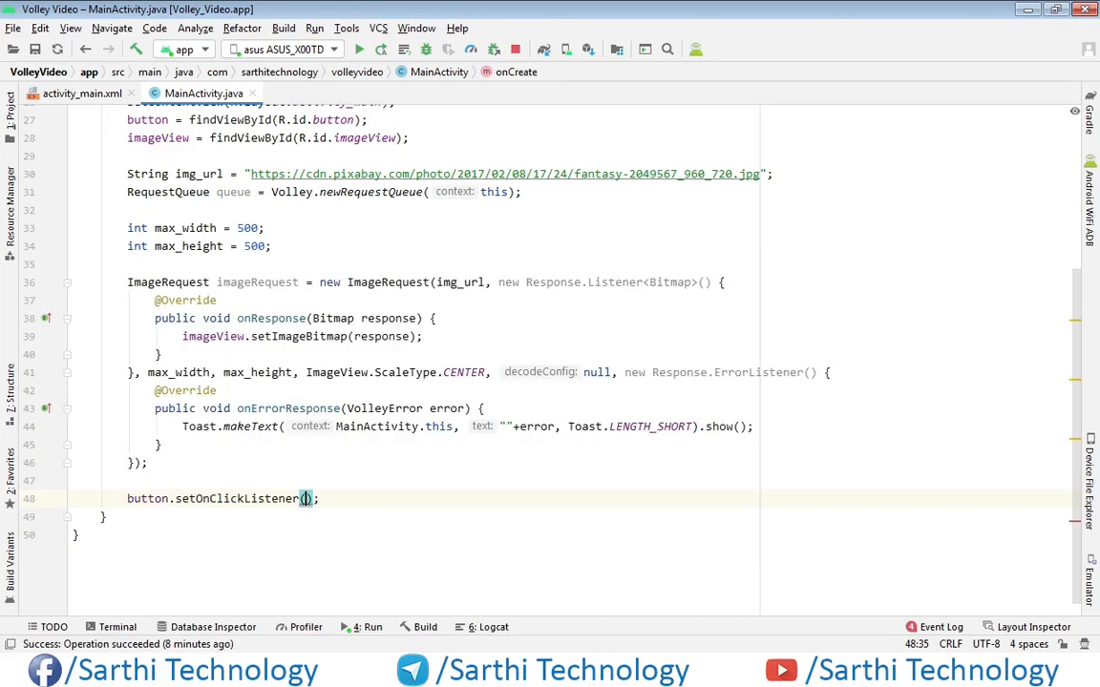
text(new On)
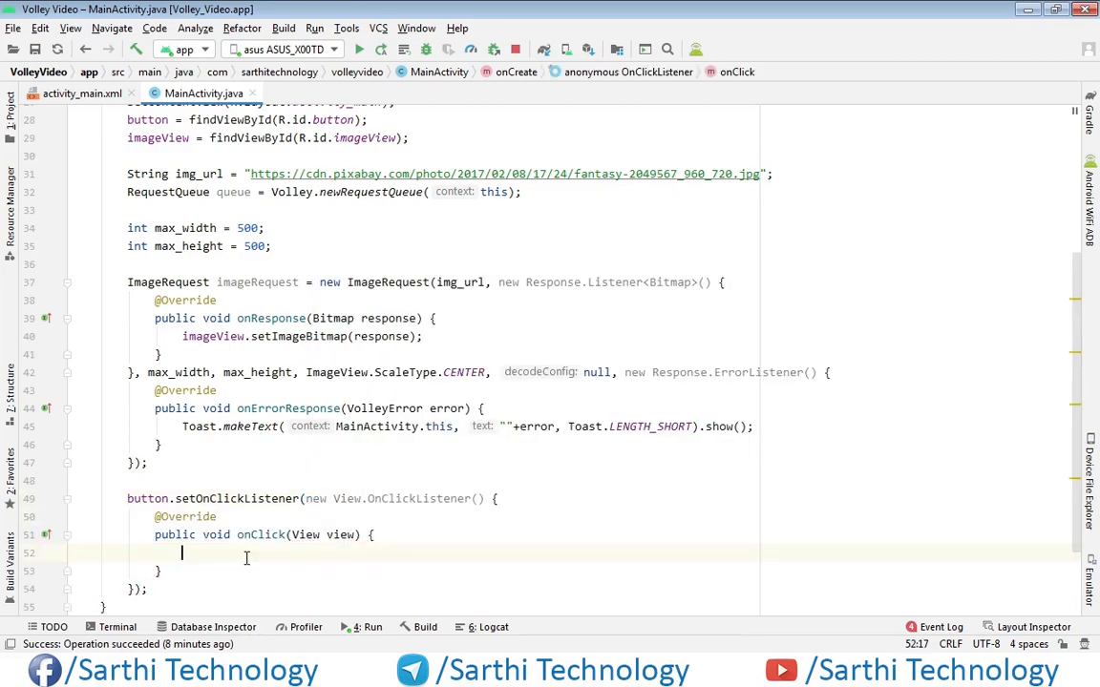
text(queue.add(i)
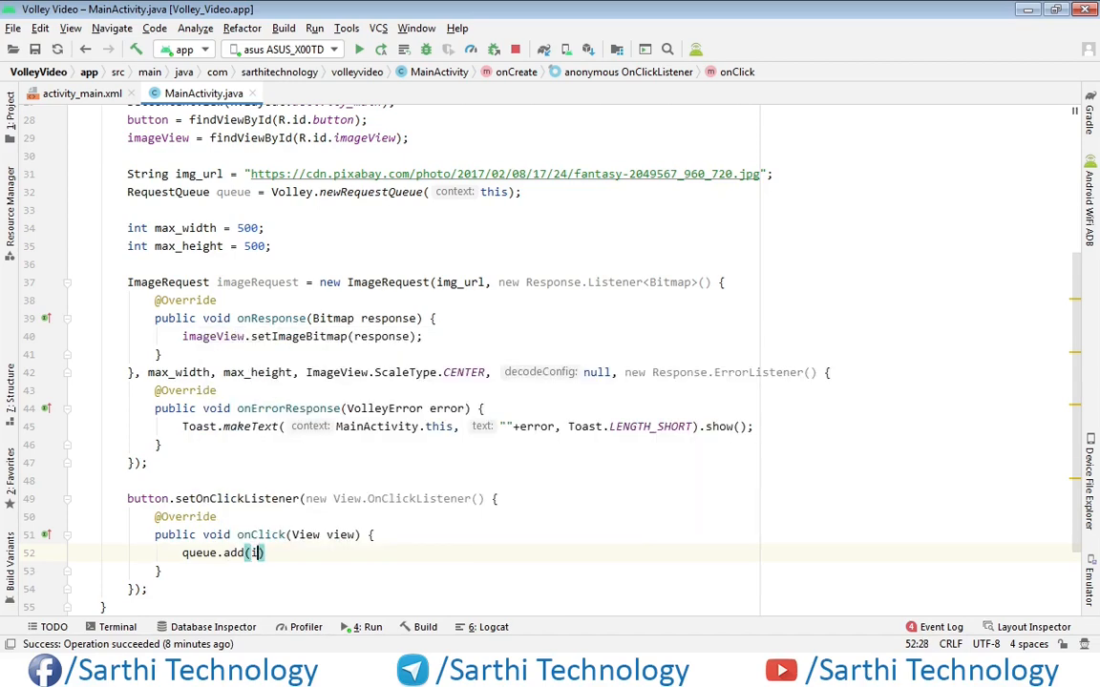
text(imageRequest)
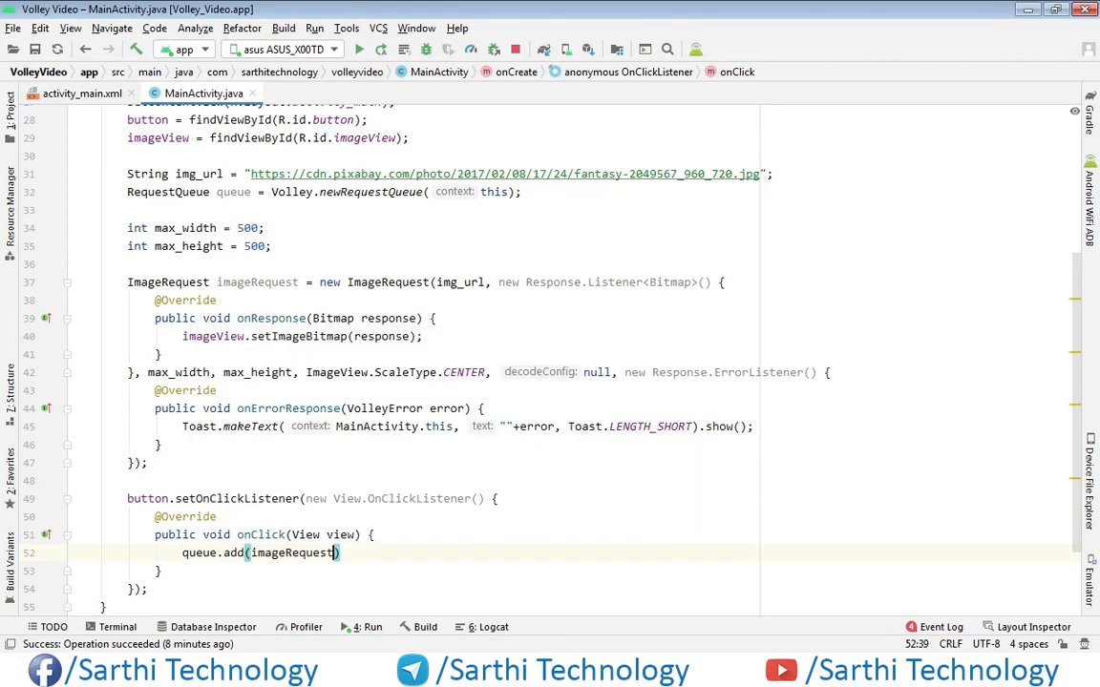
text(;)
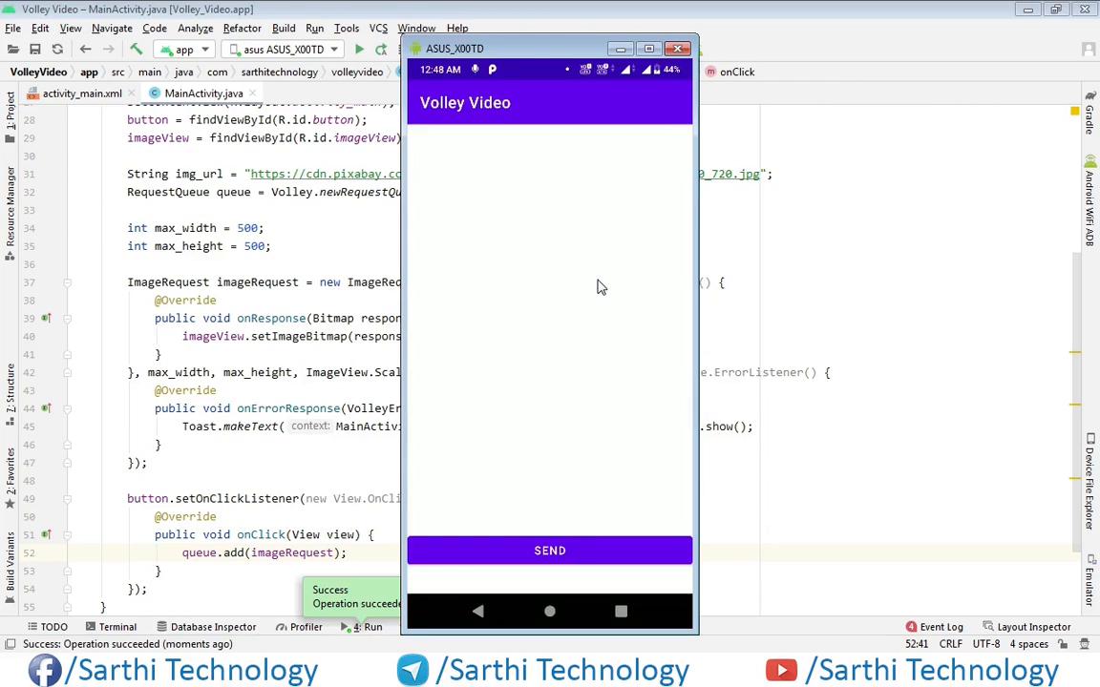
mouse_move(653, 378)
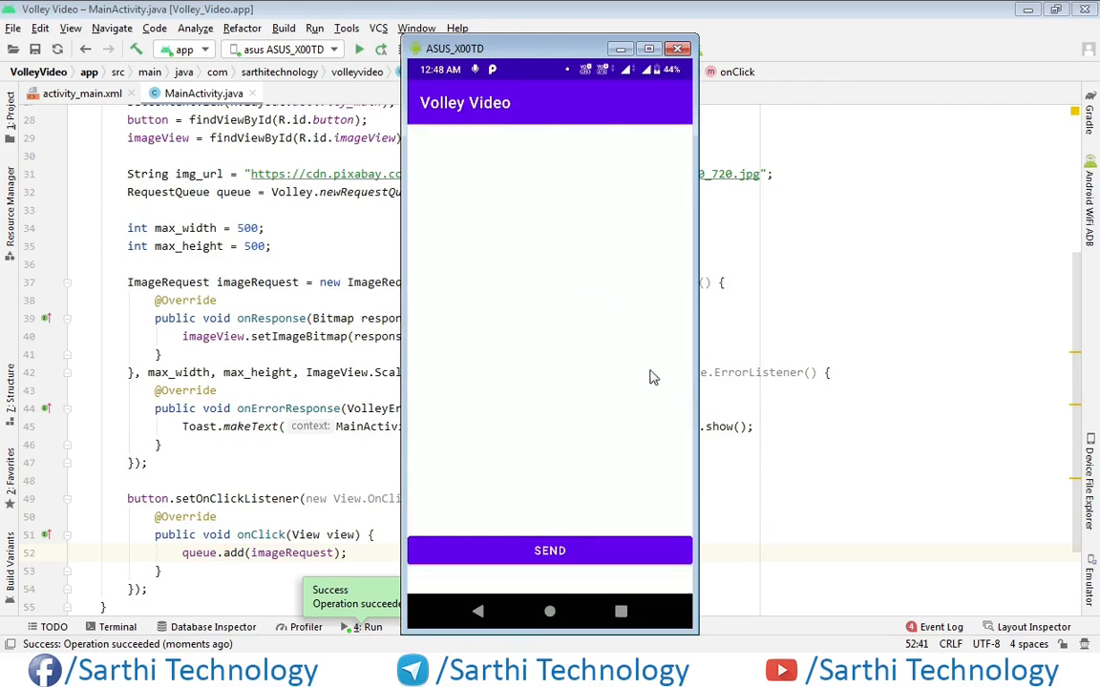
mouse_move(559, 550)
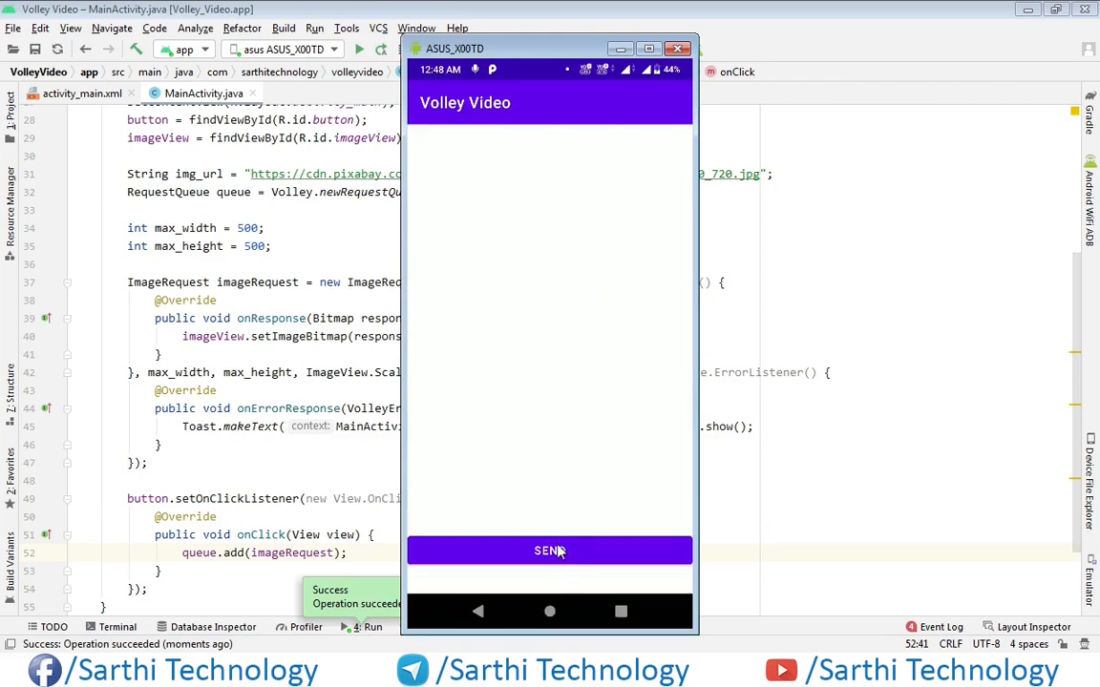
Step: Tap SEND in the running app to load the Pixabay butterfly image
click(550, 550)
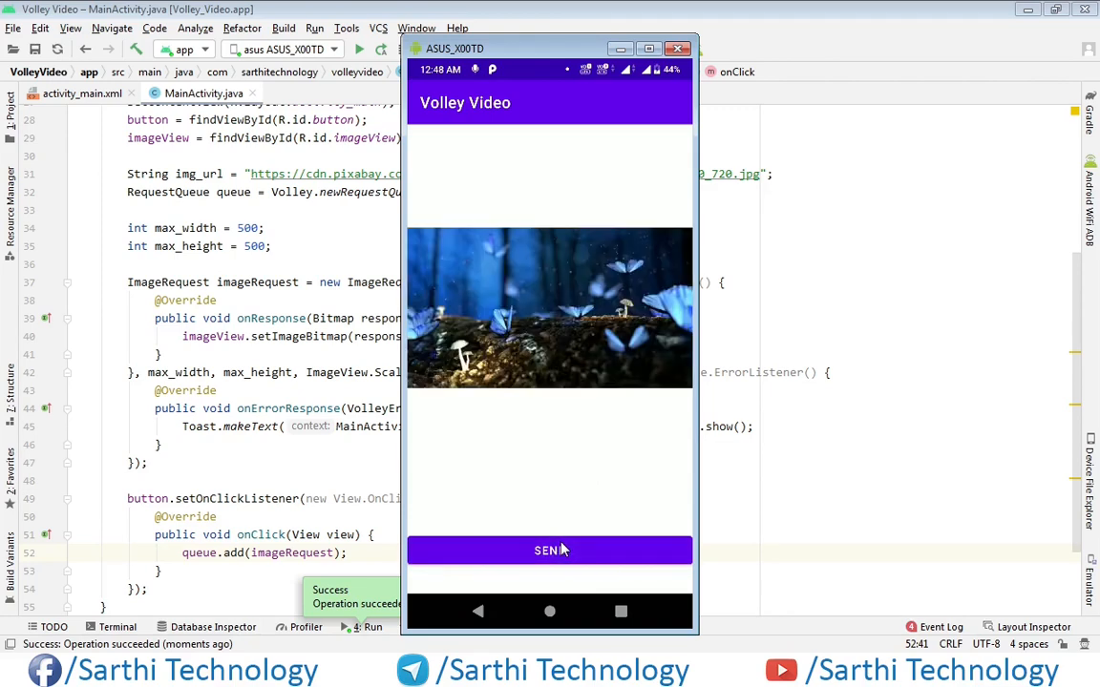
mouse_move(611, 281)
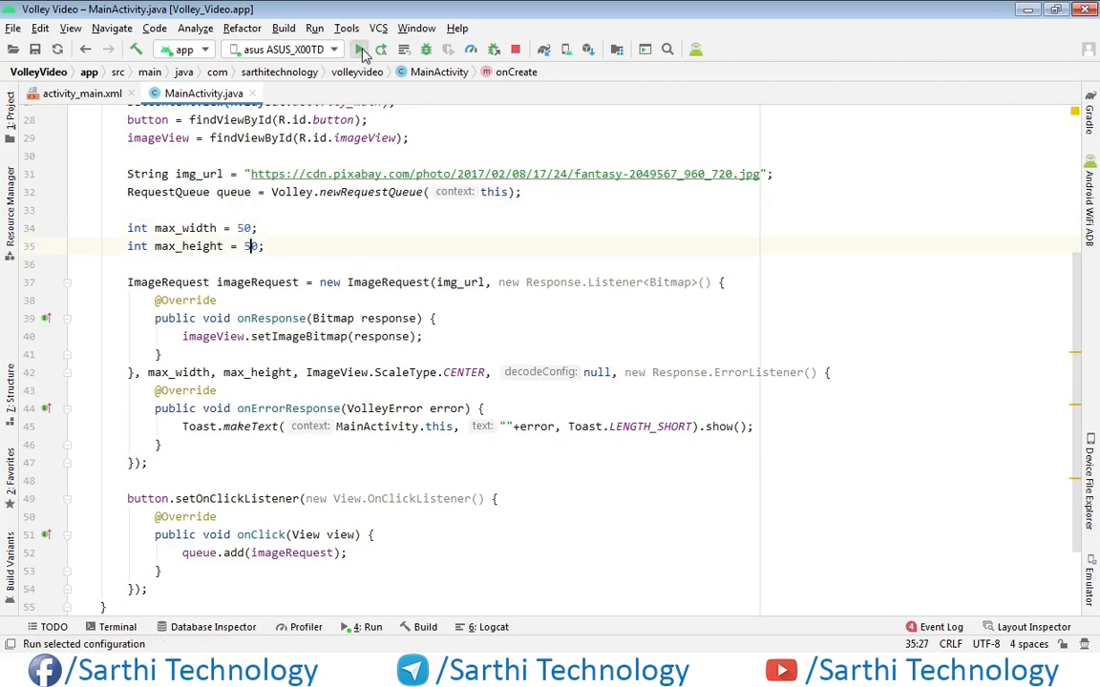
Step: Rerun with 50-pixel limits and tap SEND to show the pixelated image
click(359, 49)
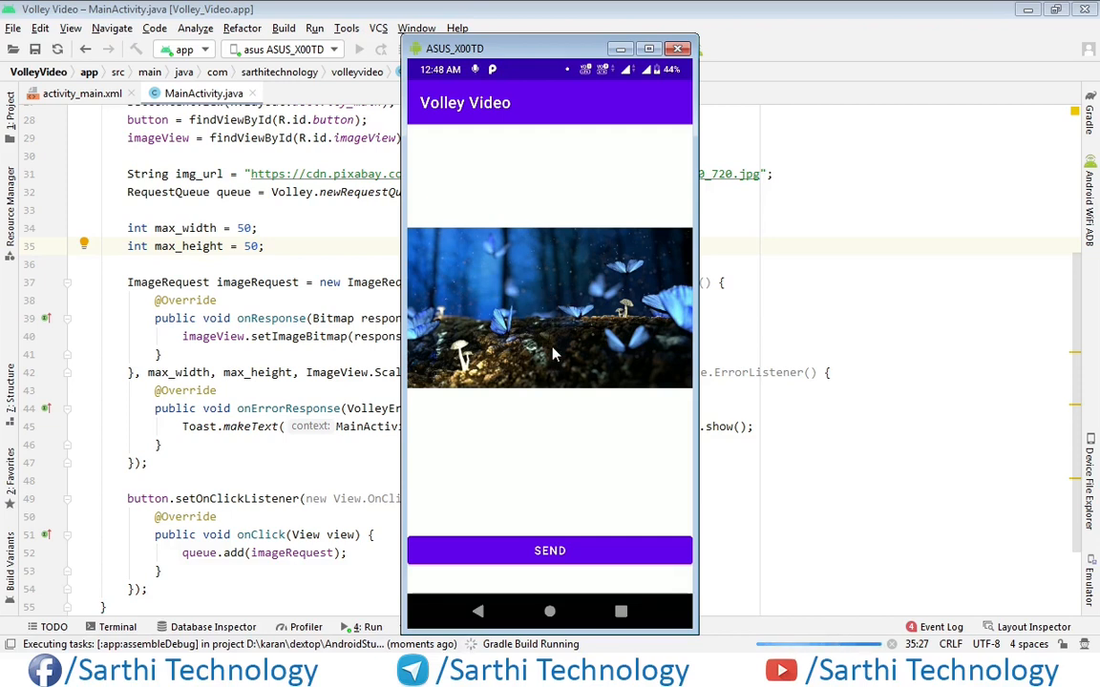
mouse_move(435, 500)
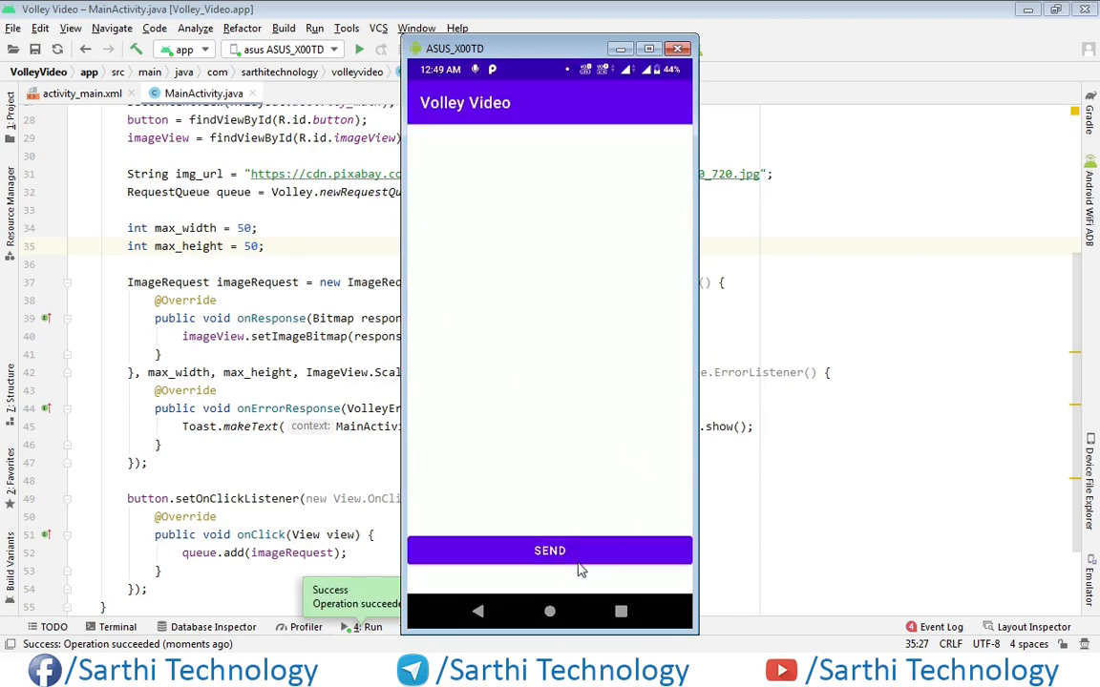
click(550, 550)
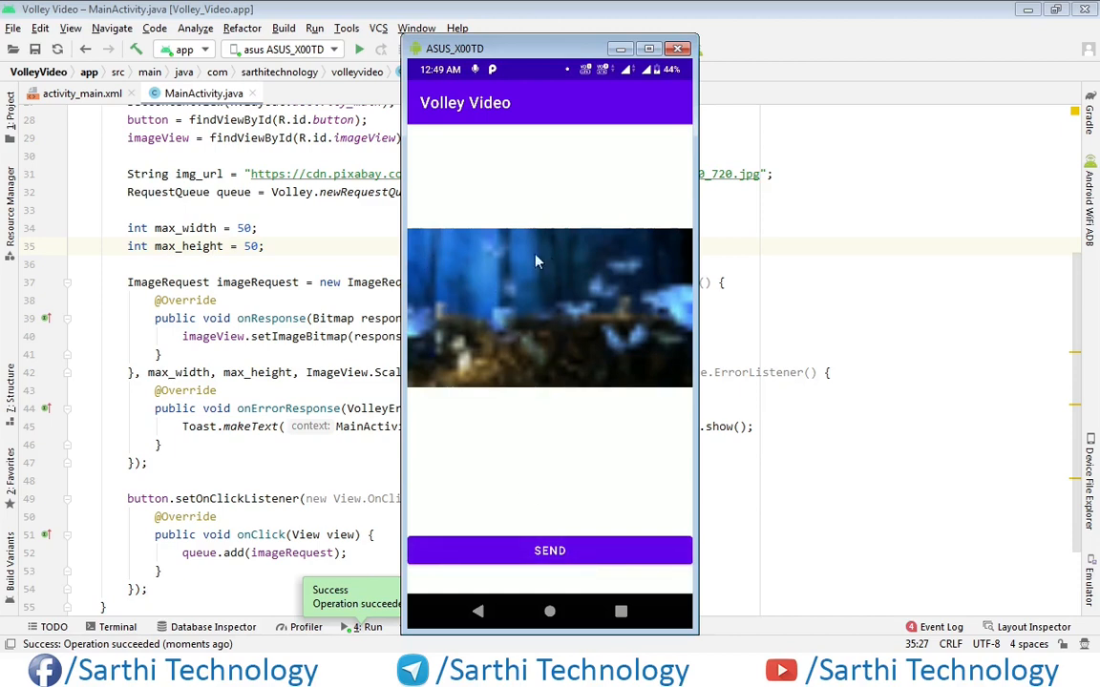
mouse_move(497, 289)
text(0)
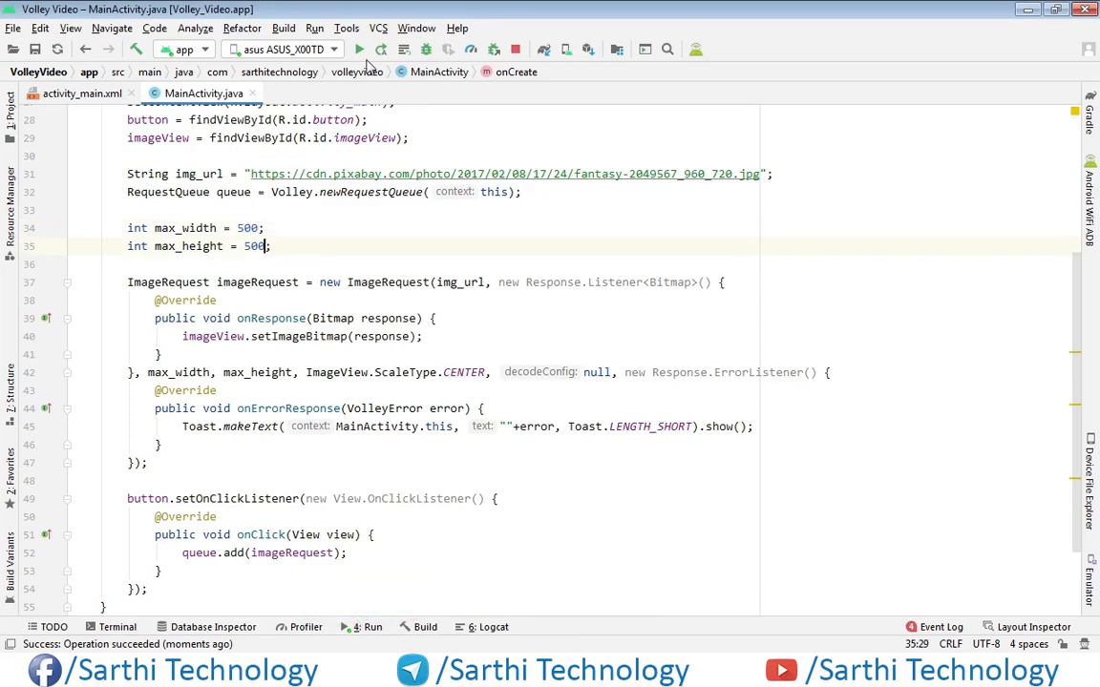
Step: Rerun with 500-pixel limits and tap SEND to show the sharp image again
click(359, 50)
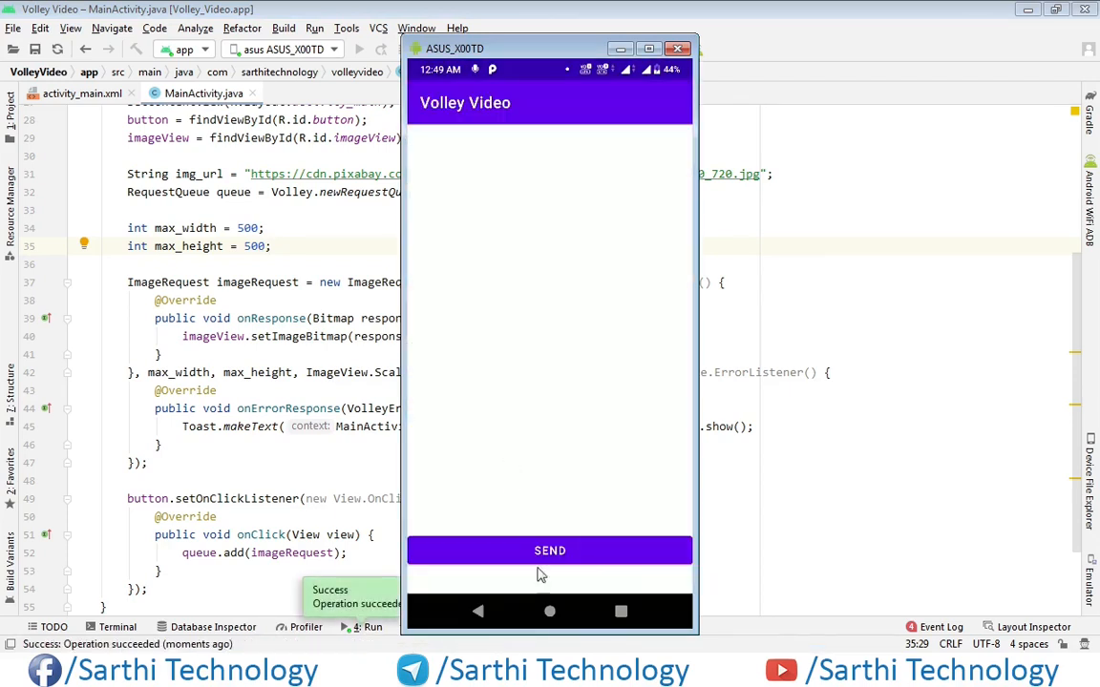
click(550, 550)
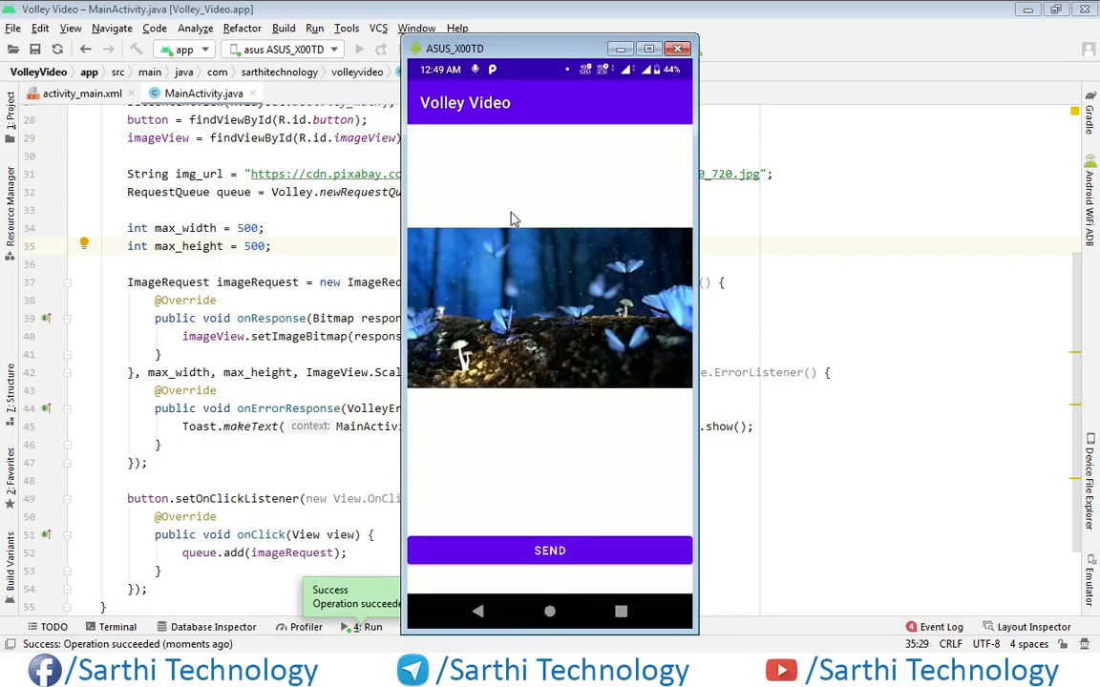